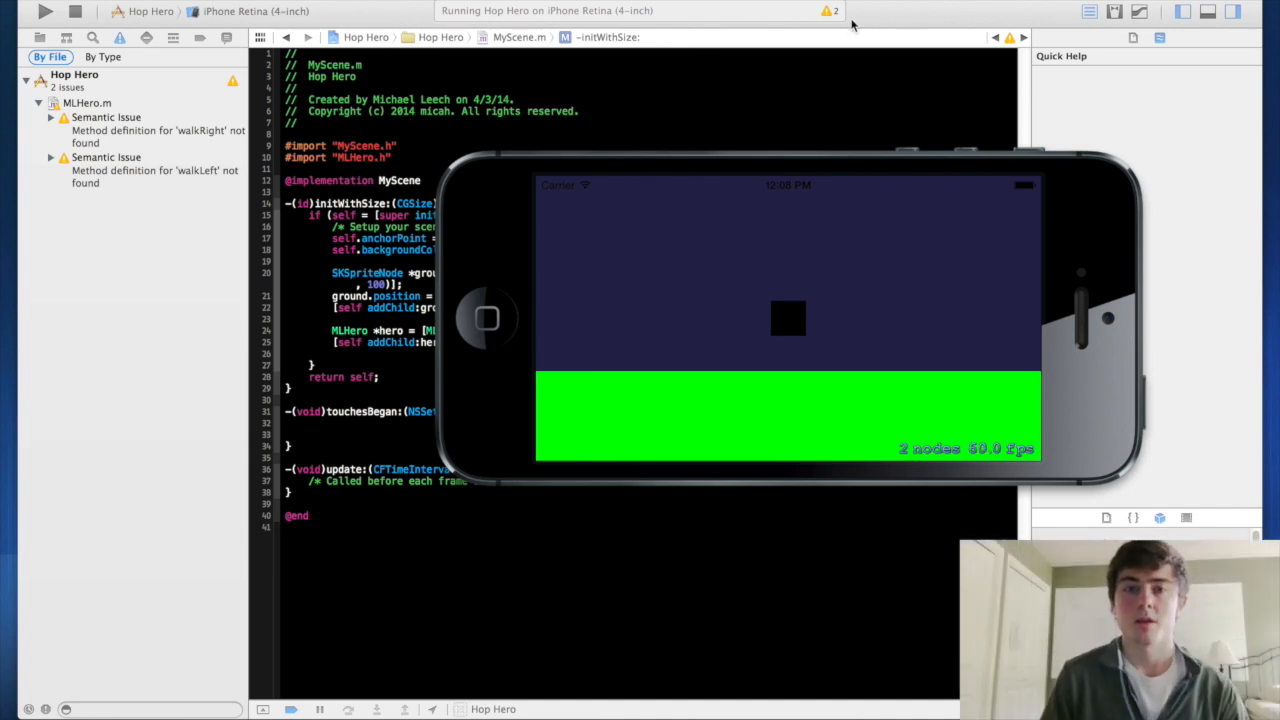
{"action": "mouse_move", "coordinate": [458, 47]}
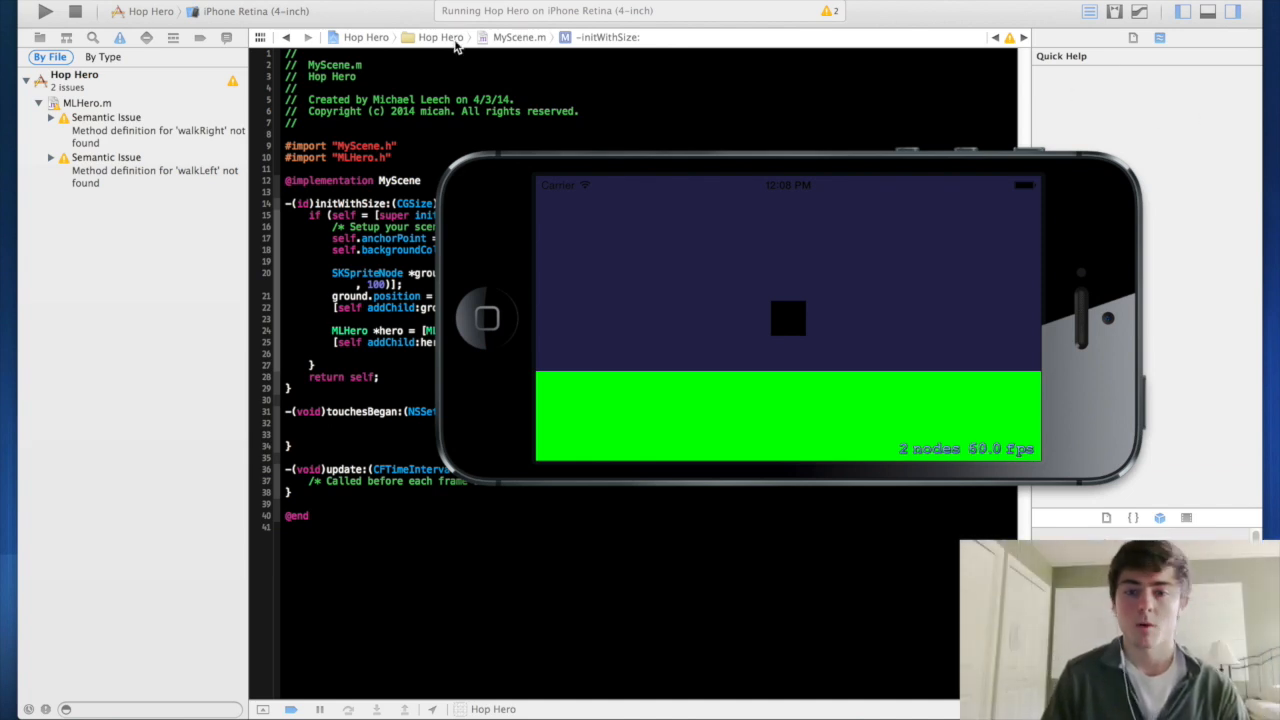
{"action": "mouse_move", "coordinate": [585, 124]}
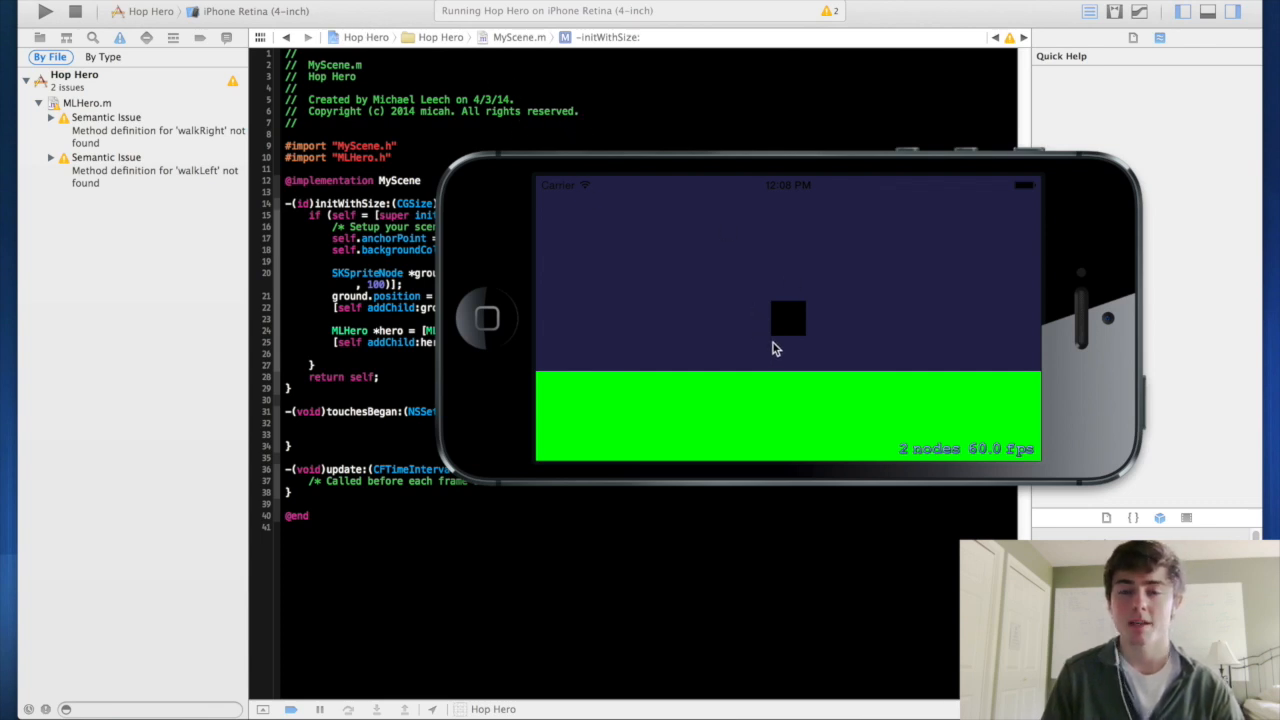
{"action": "mouse_move", "coordinate": [810, 395]}
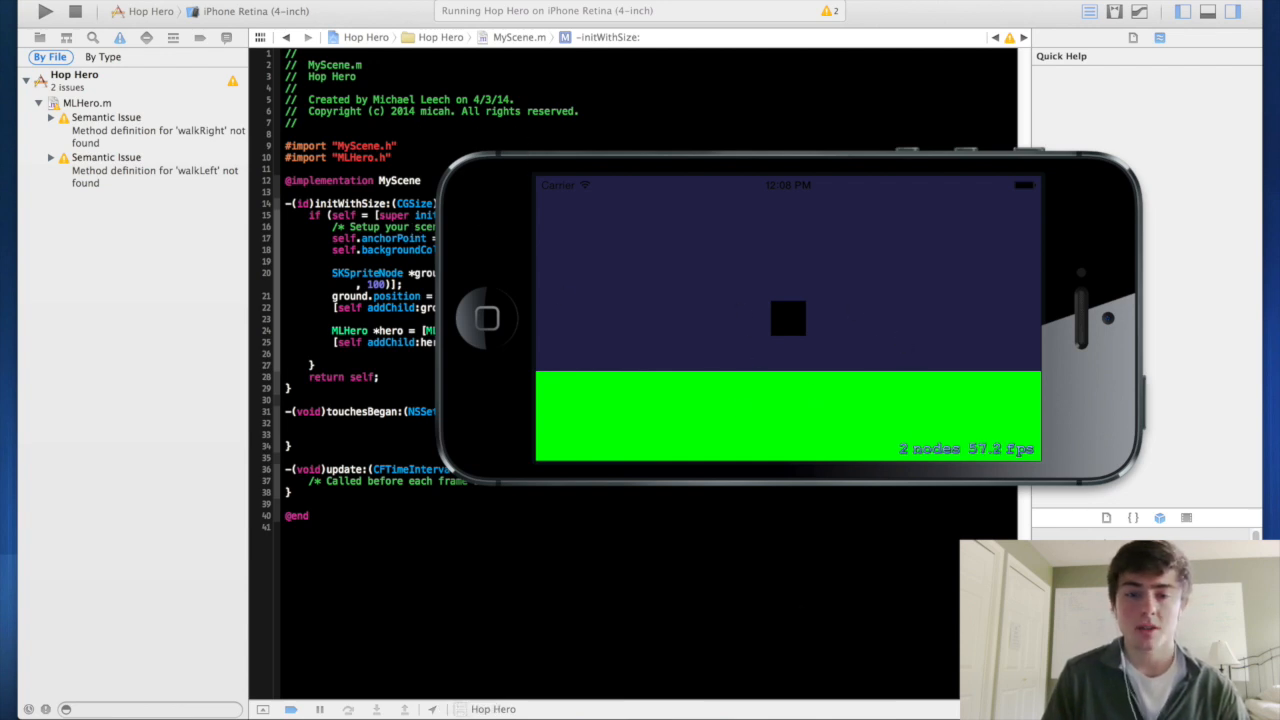
{"action": "mouse_move", "coordinate": [763, 406]}
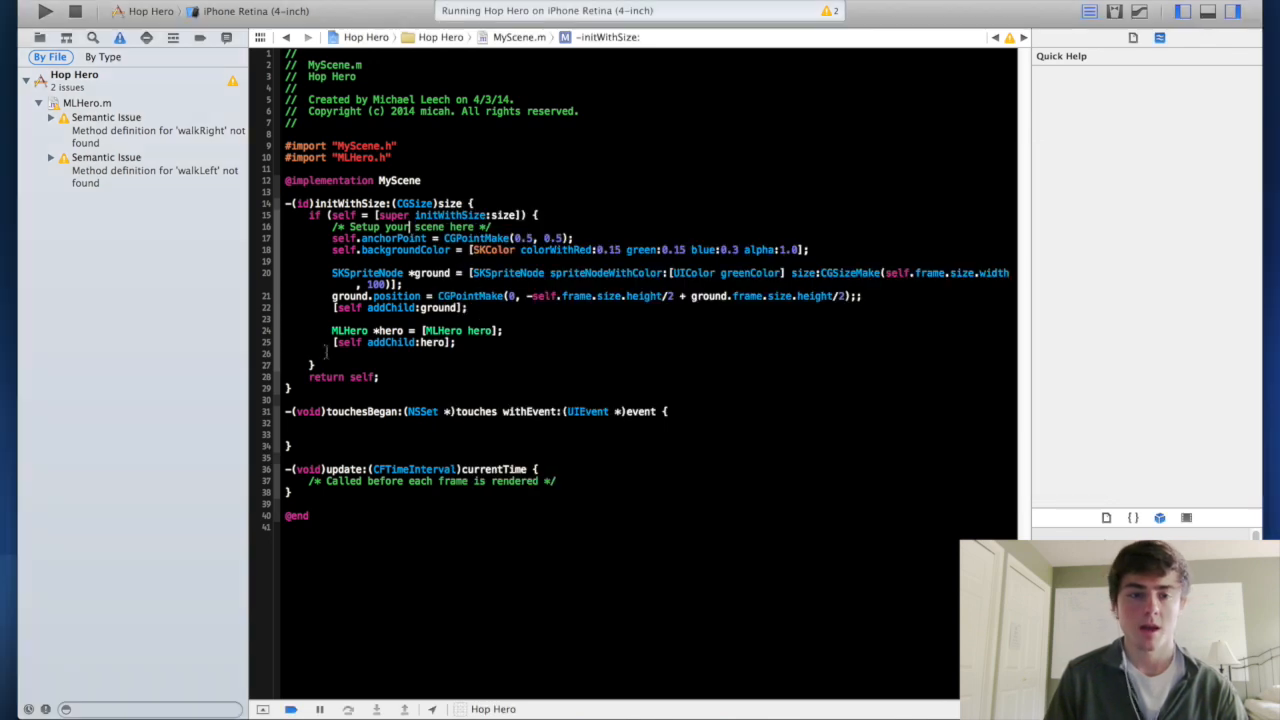
Below the ground position line, add ground.physicsBody = [SKPhysicsBody bodyWithRectangleOfSize:ground.size] using completion.
{"action": "left_click", "coordinate": [862, 296]}
{"action": "type", "text": "ground.physicsBody ="}
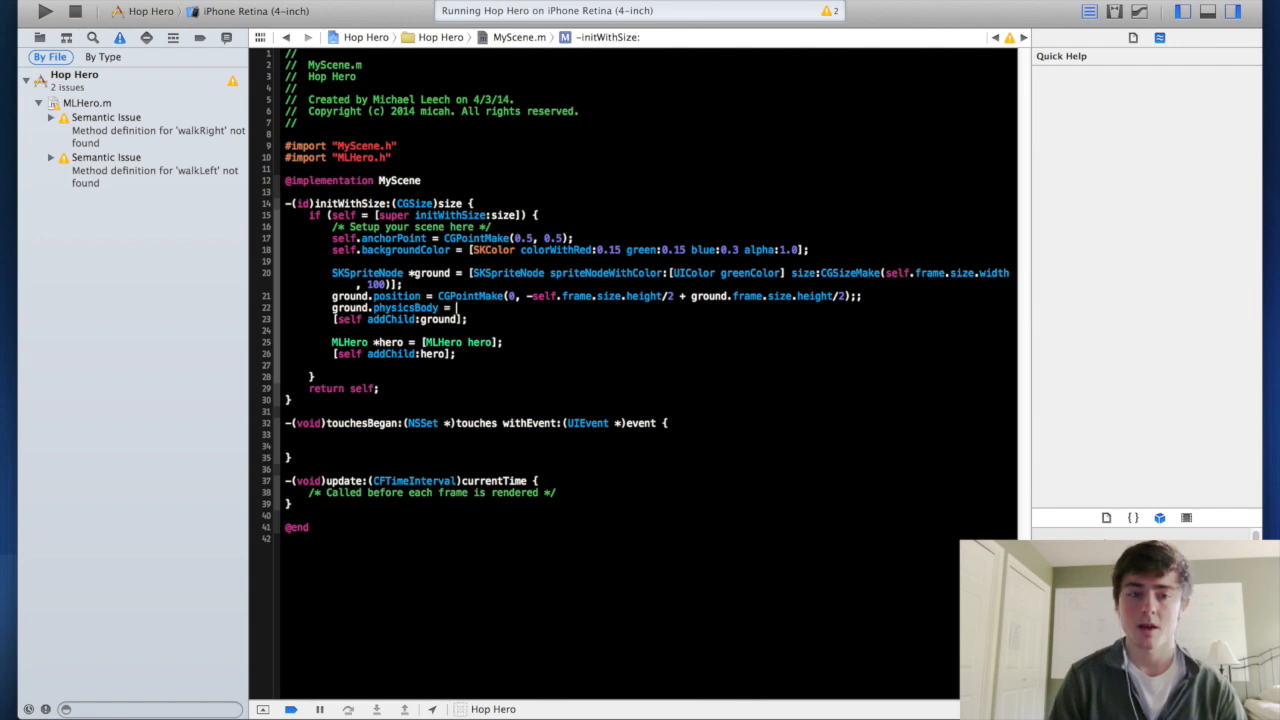
{"action": "type", "text": "SKPhysicsBody"}
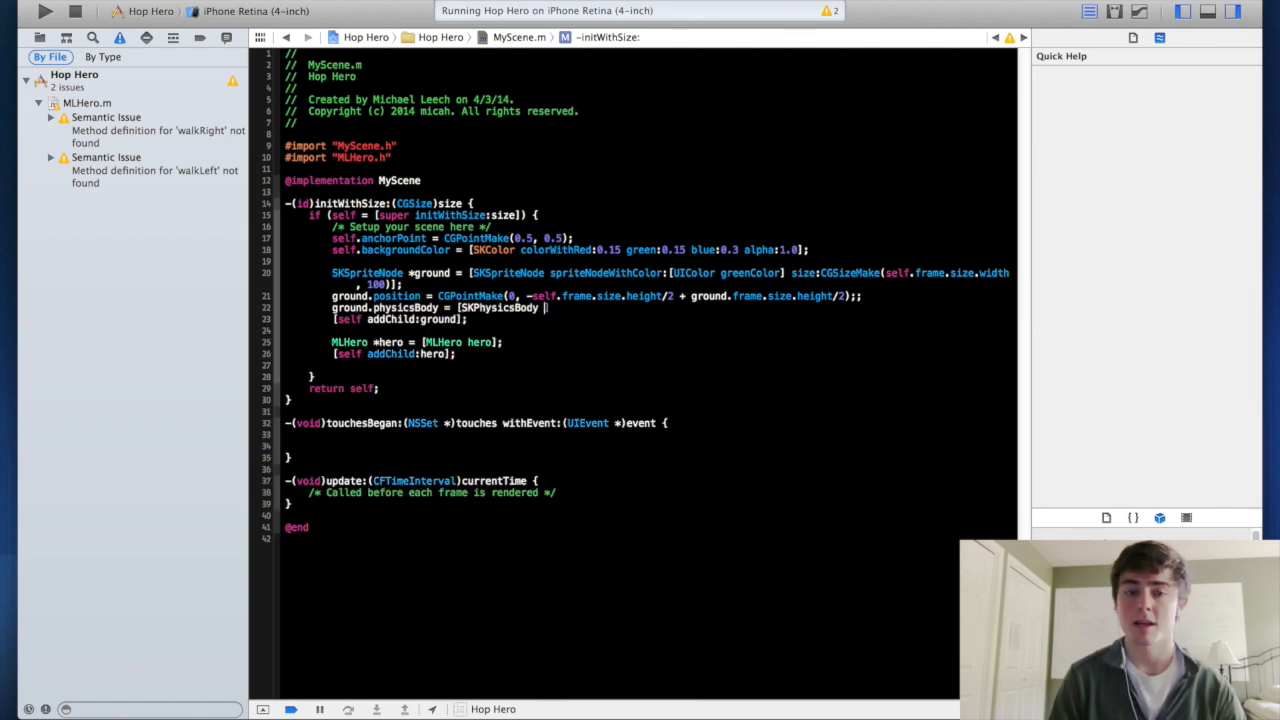
{"action": "key", "text": "backspace"}
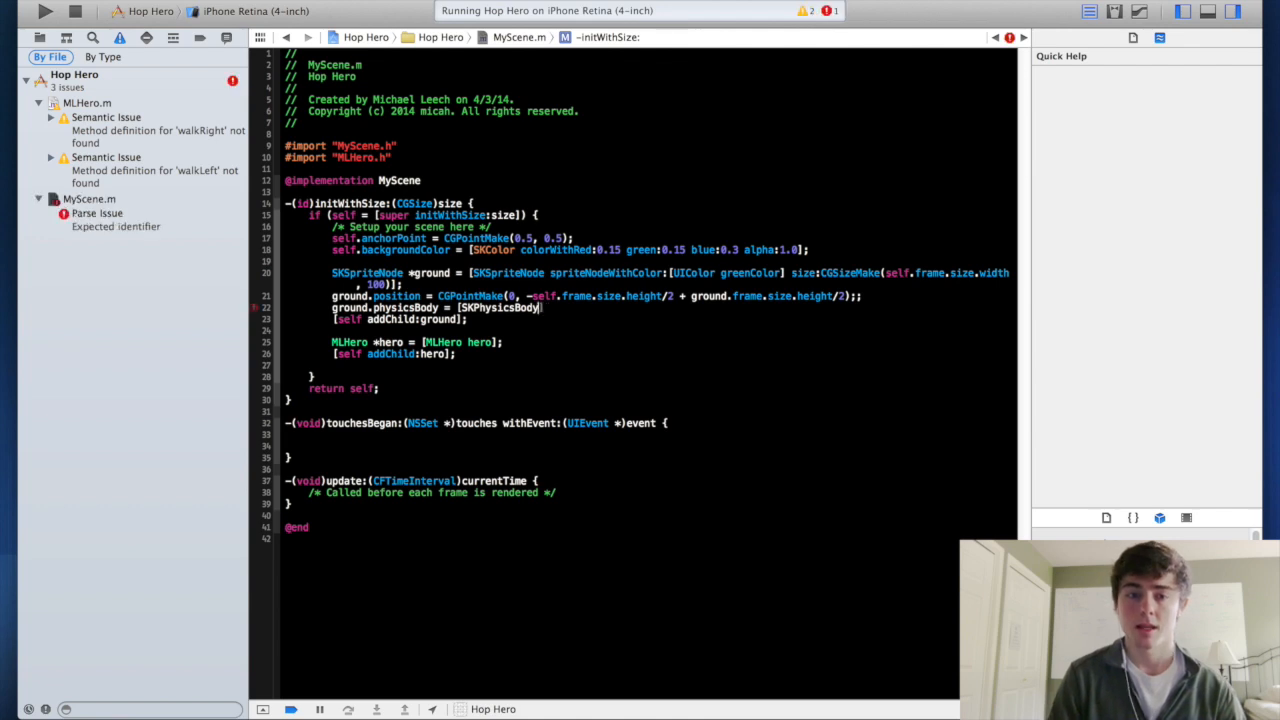
{"action": "type", "text": "b"}
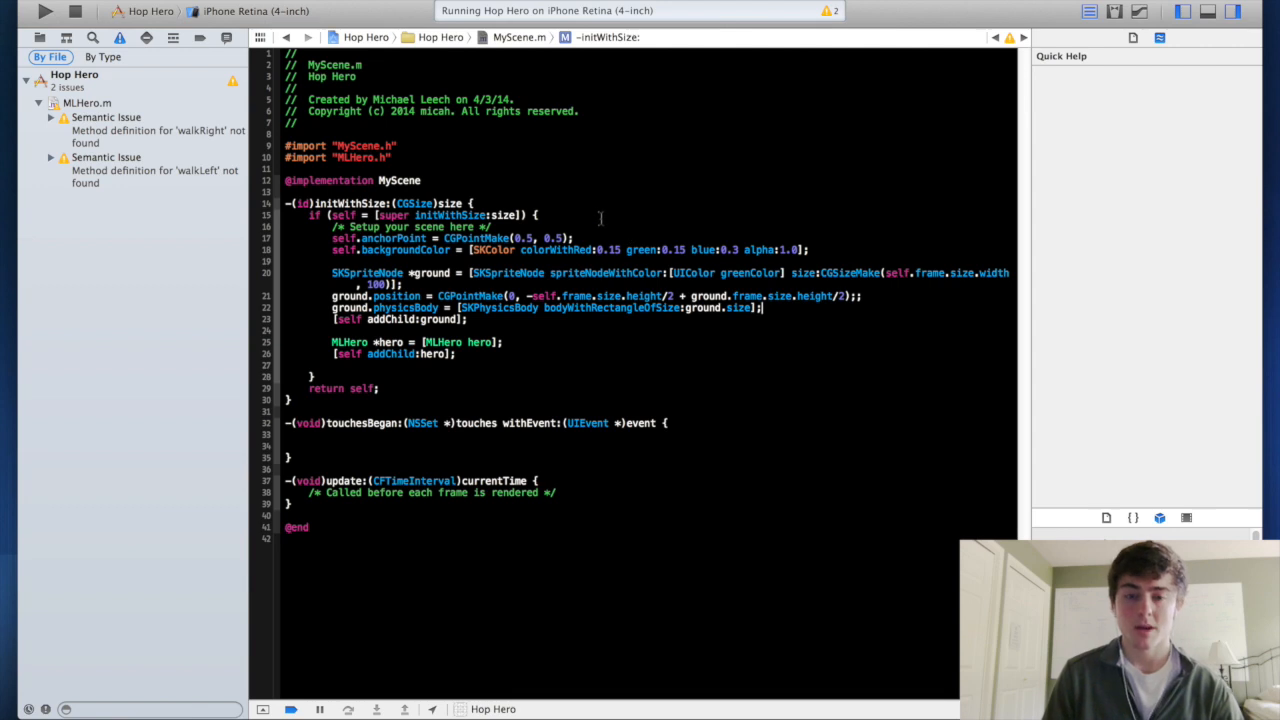
Build and run Hop Hero to watch the green ground fall out of the scene.
{"action": "left_click", "coordinate": [45, 11]}
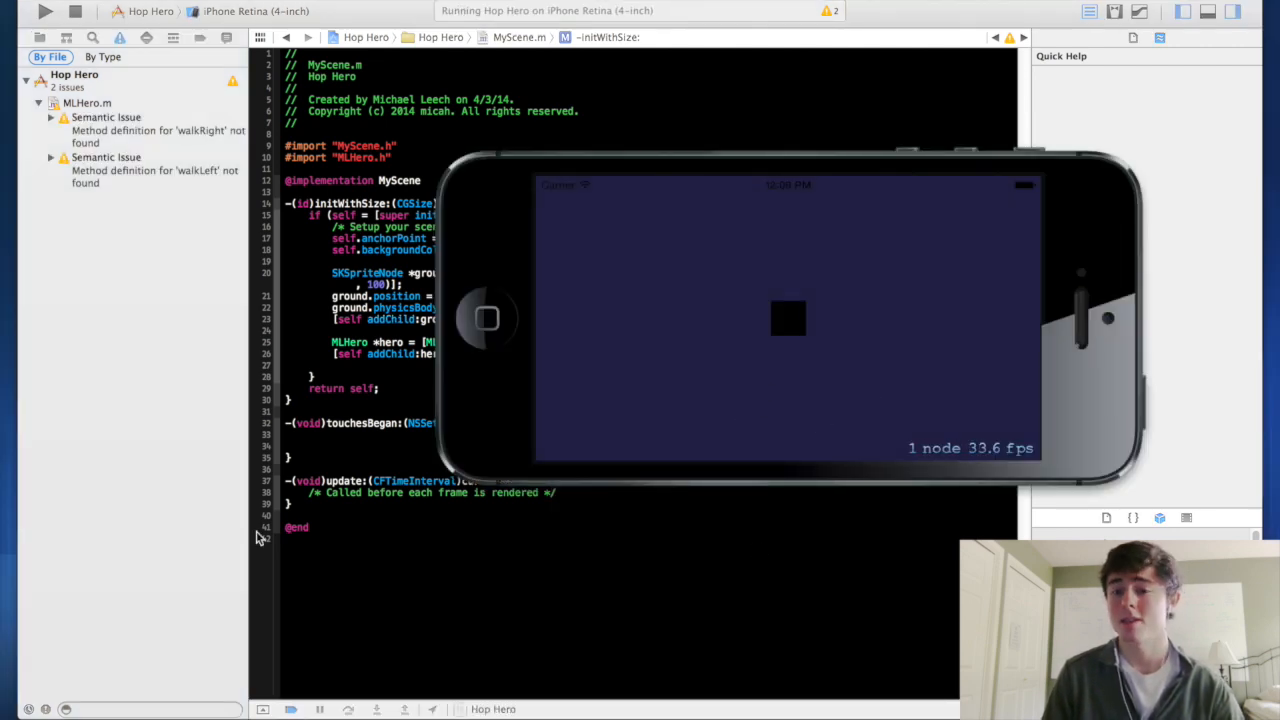
{"action": "mouse_move", "coordinate": [700, 435]}
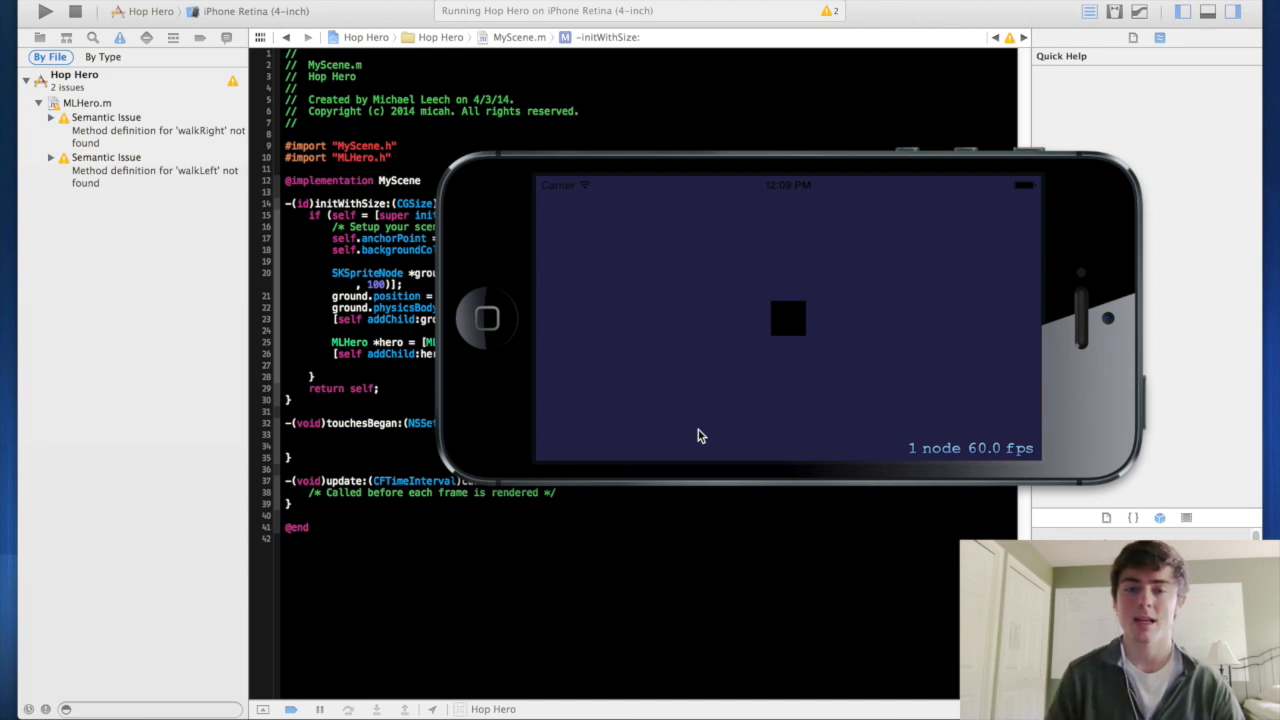
{"action": "mouse_move", "coordinate": [685, 318]}
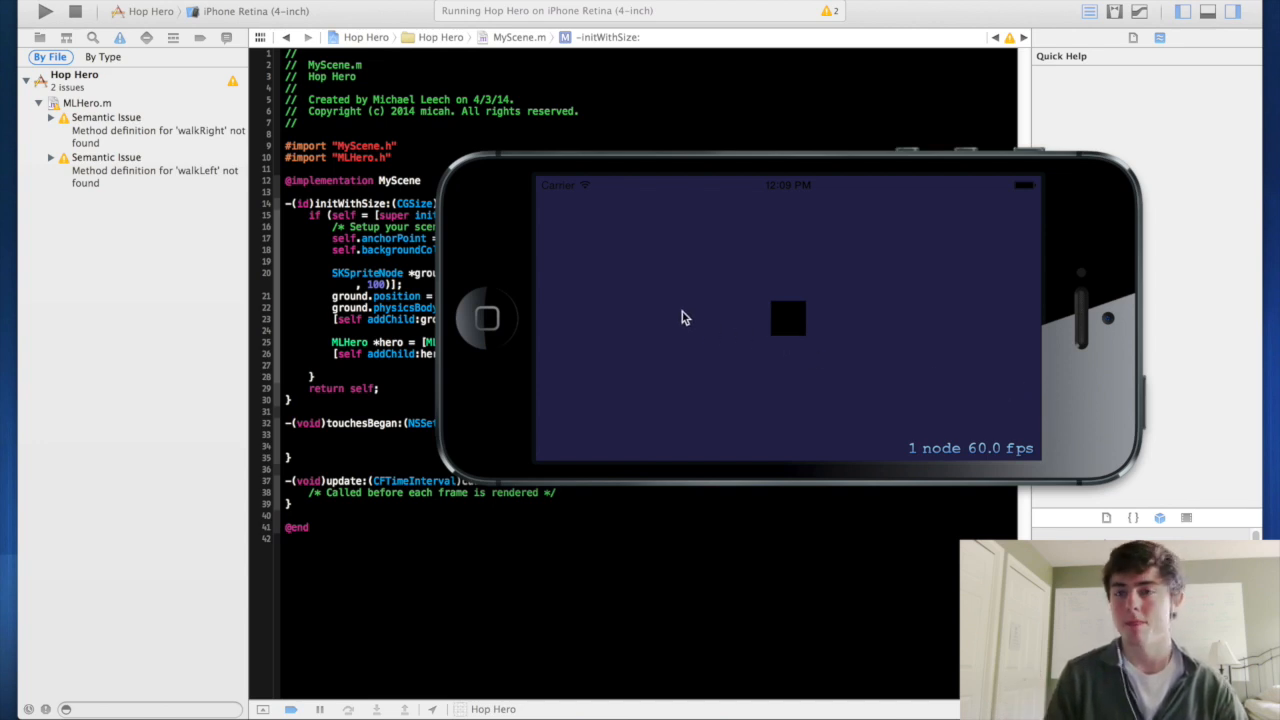
{"action": "mouse_move", "coordinate": [630, 280]}
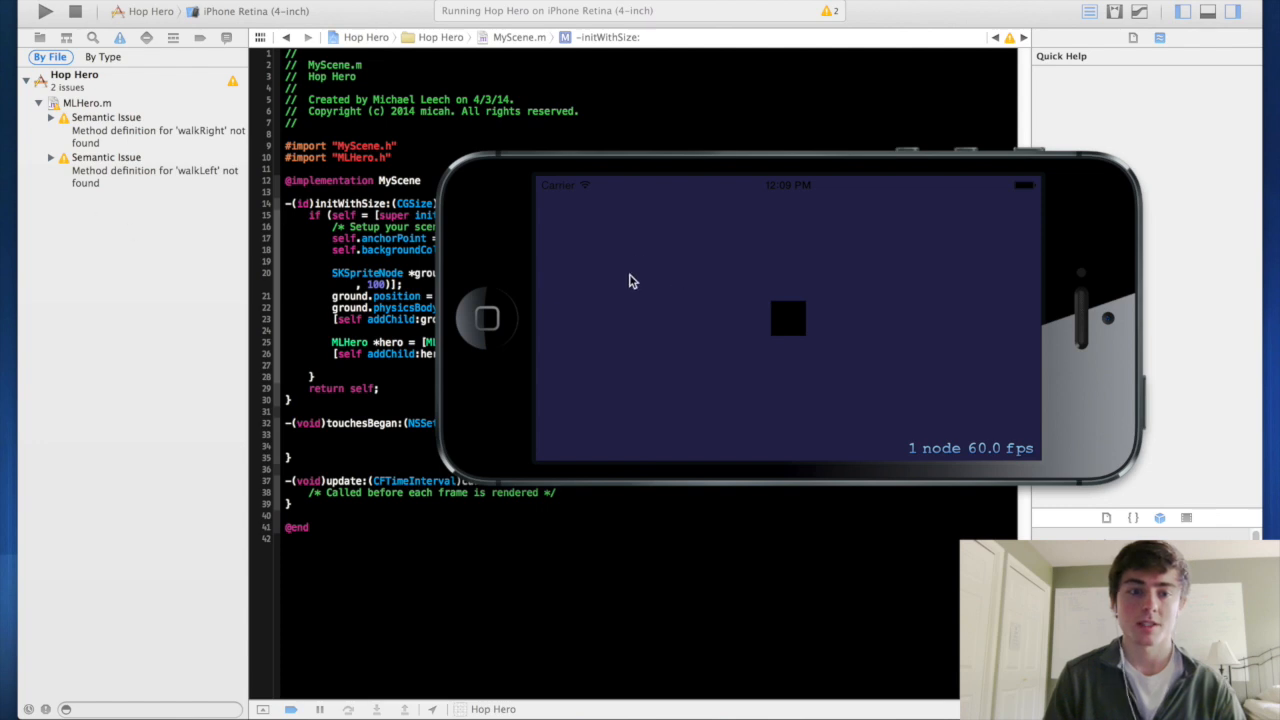
{"action": "mouse_move", "coordinate": [615, 275]}
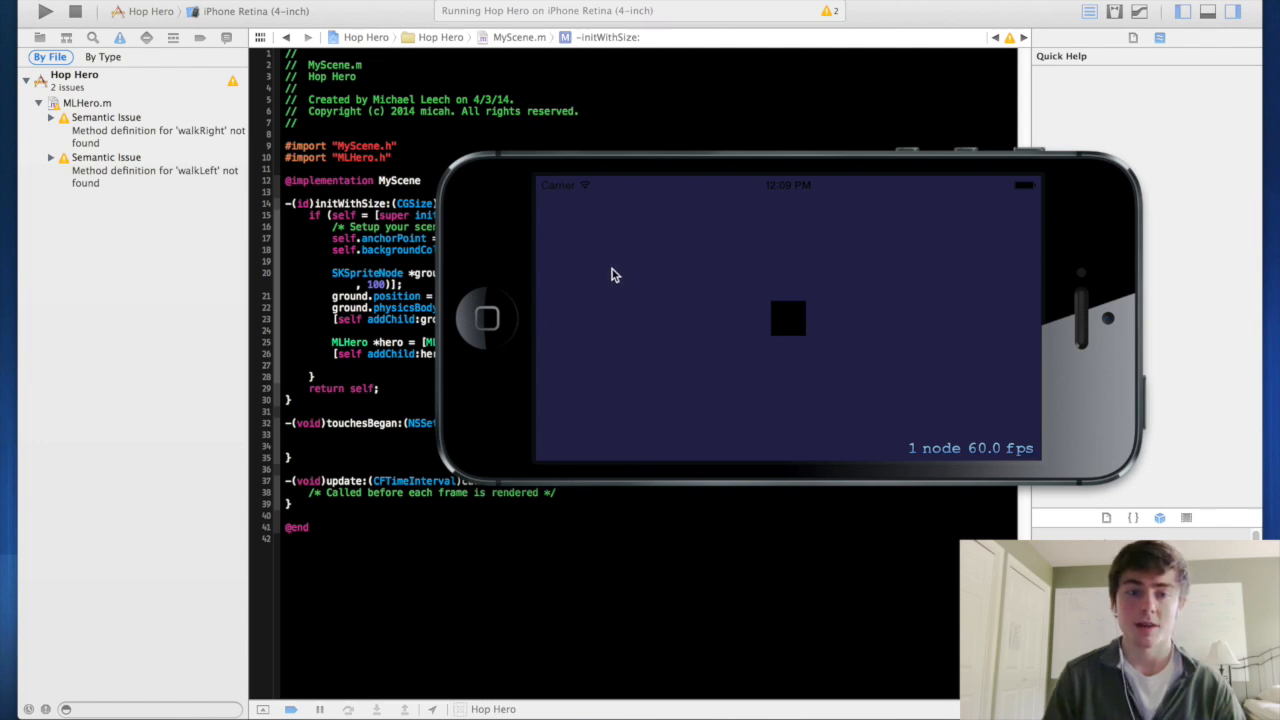
{"action": "mouse_move", "coordinate": [598, 184]}
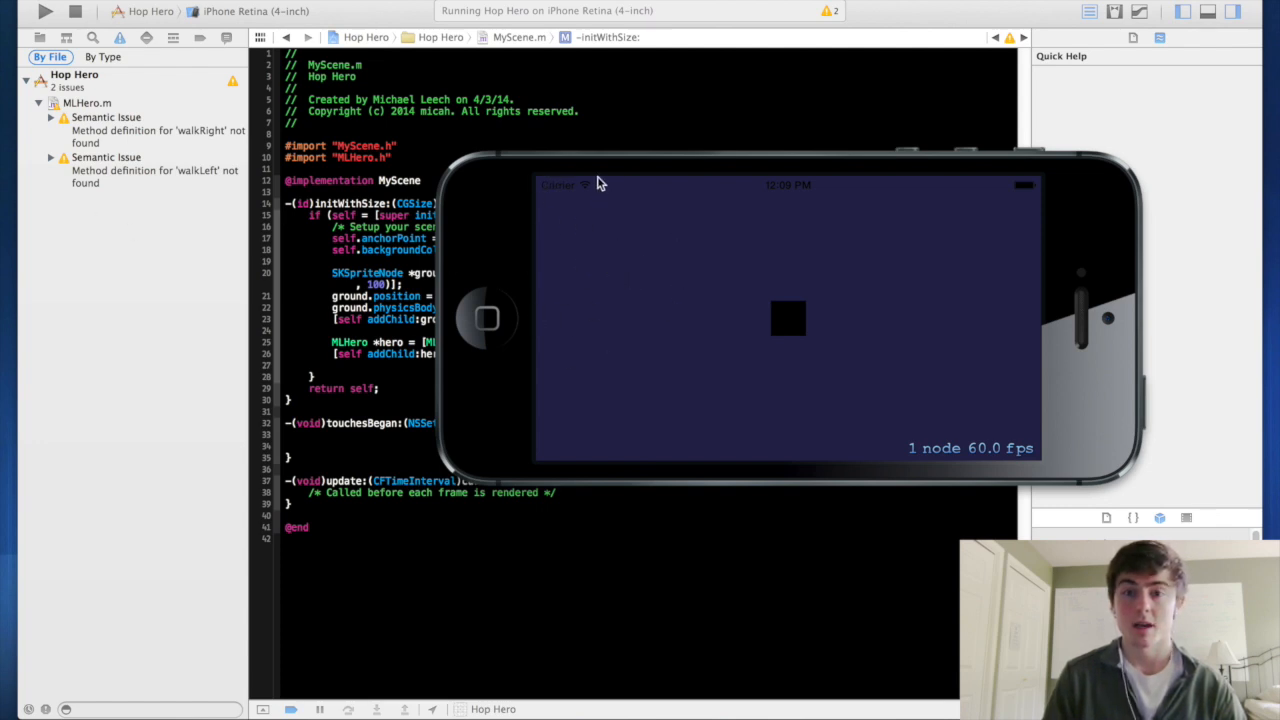
{"action": "mouse_move", "coordinate": [583, 328]}
{"action": "type", "text": "gr"}
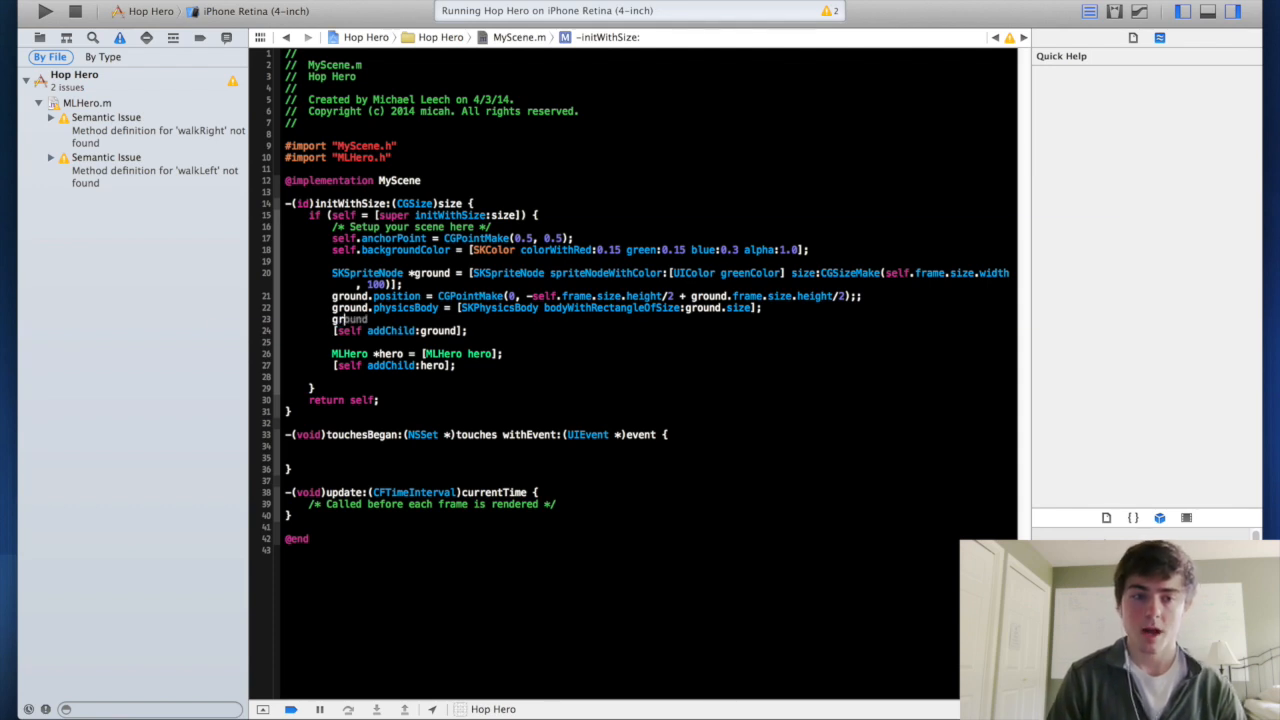
Make the ground's physics body non-dynamic and rerun, dismissing the simulator-in-use alert.
{"action": "type", "text": ".dynamic = NO;"}
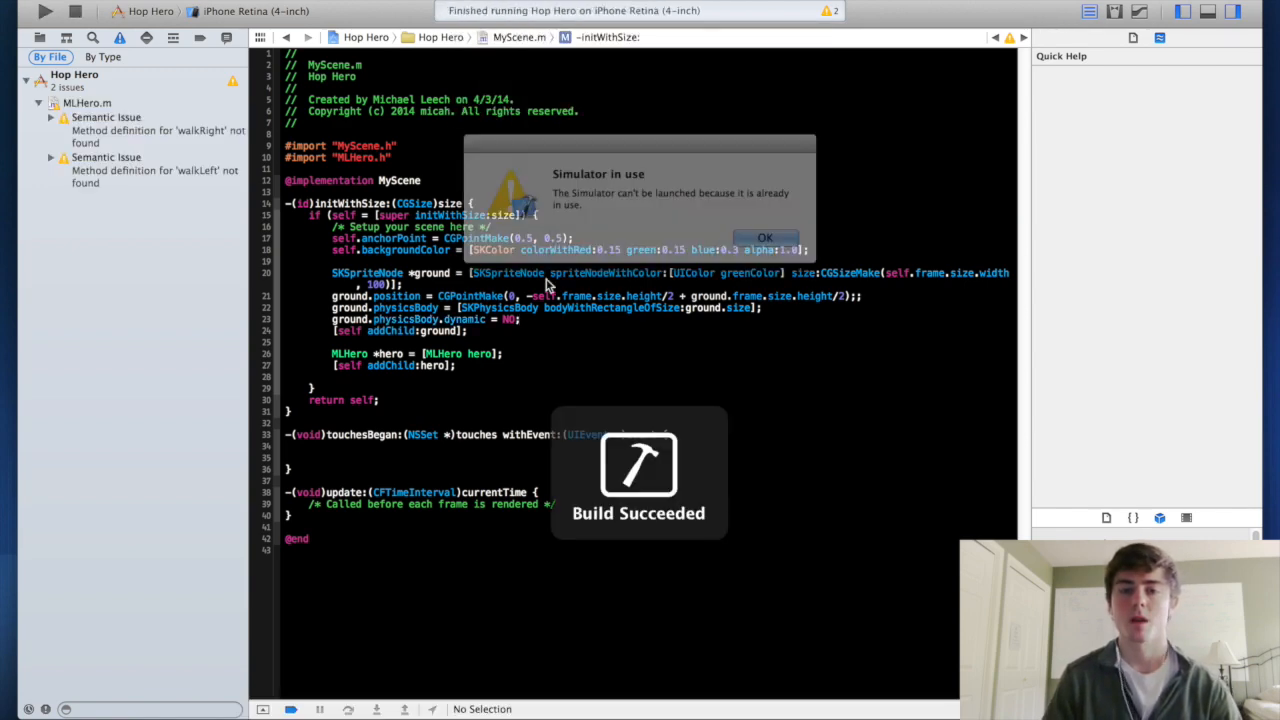
{"action": "left_click", "coordinate": [765, 238]}
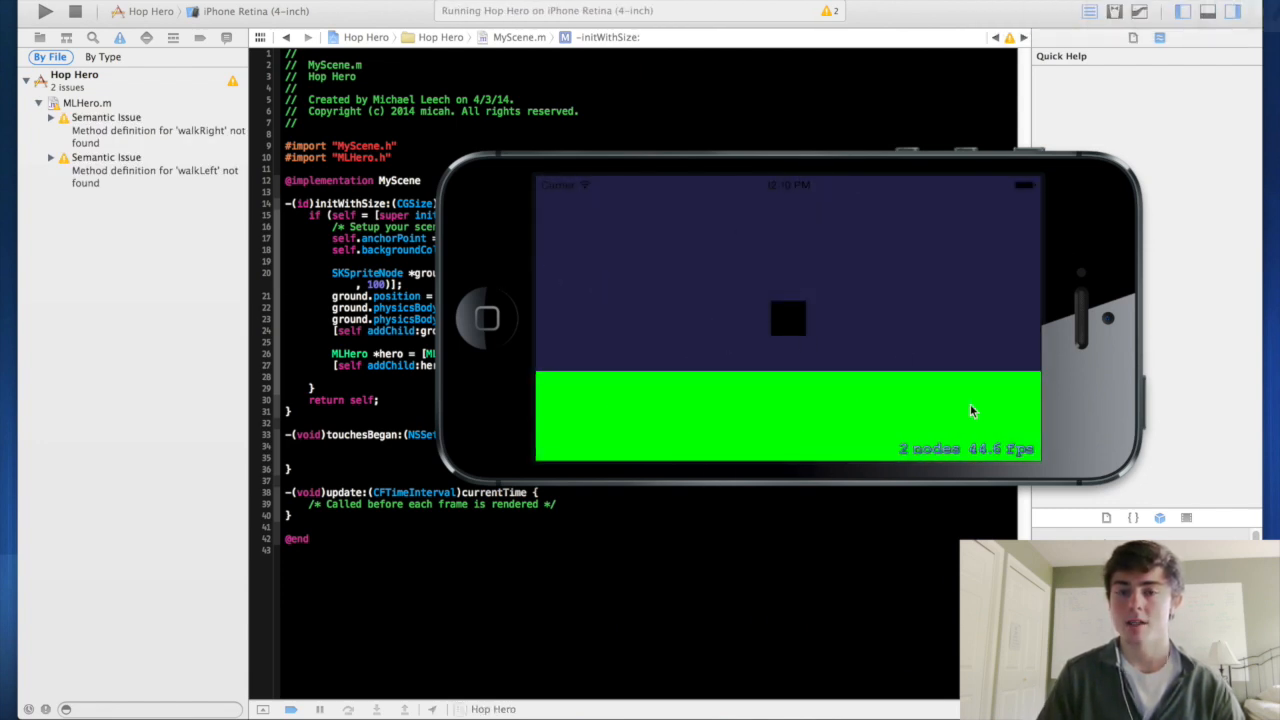
{"action": "mouse_move", "coordinate": [608, 407]}
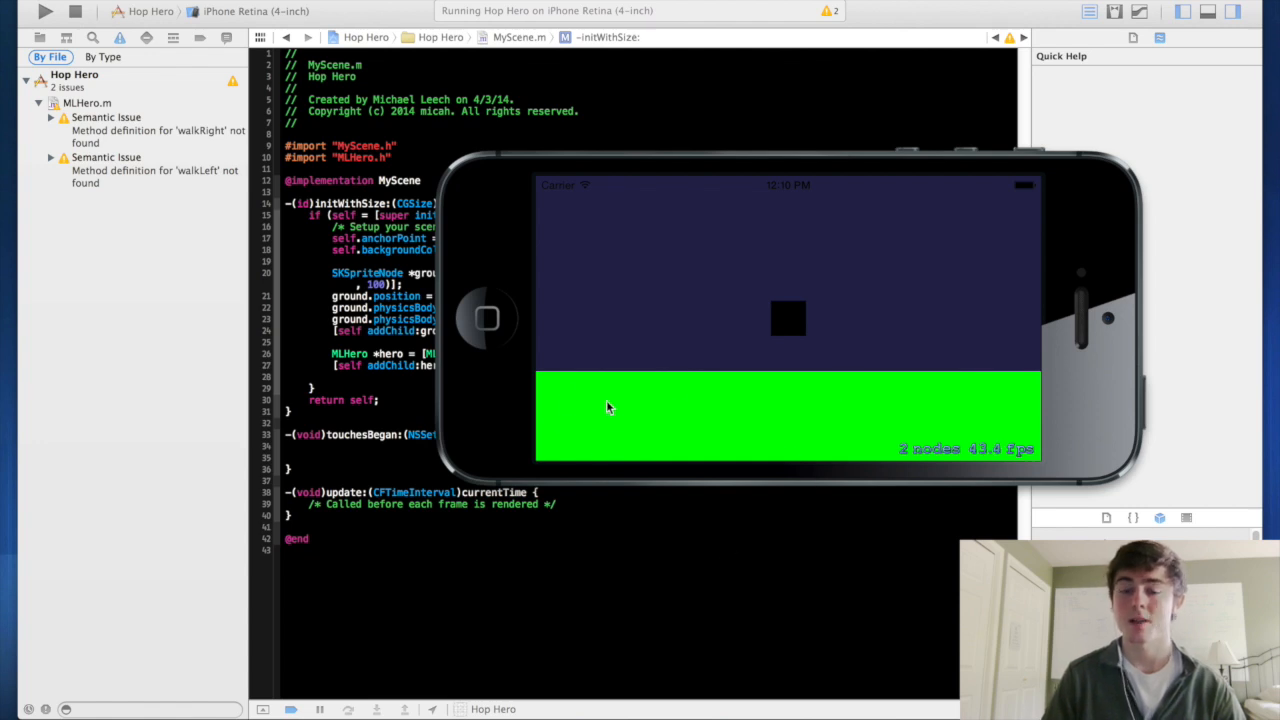
{"action": "mouse_move", "coordinate": [797, 400]}
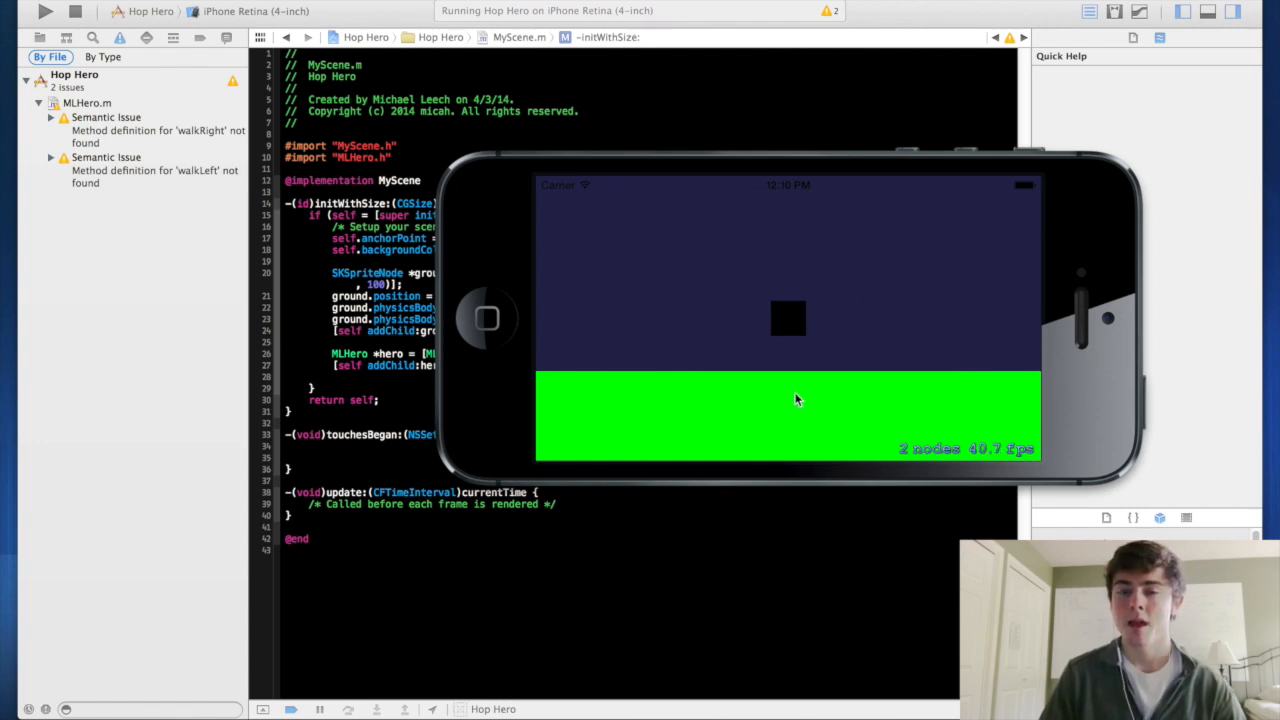
{"action": "mouse_move", "coordinate": [753, 399]}
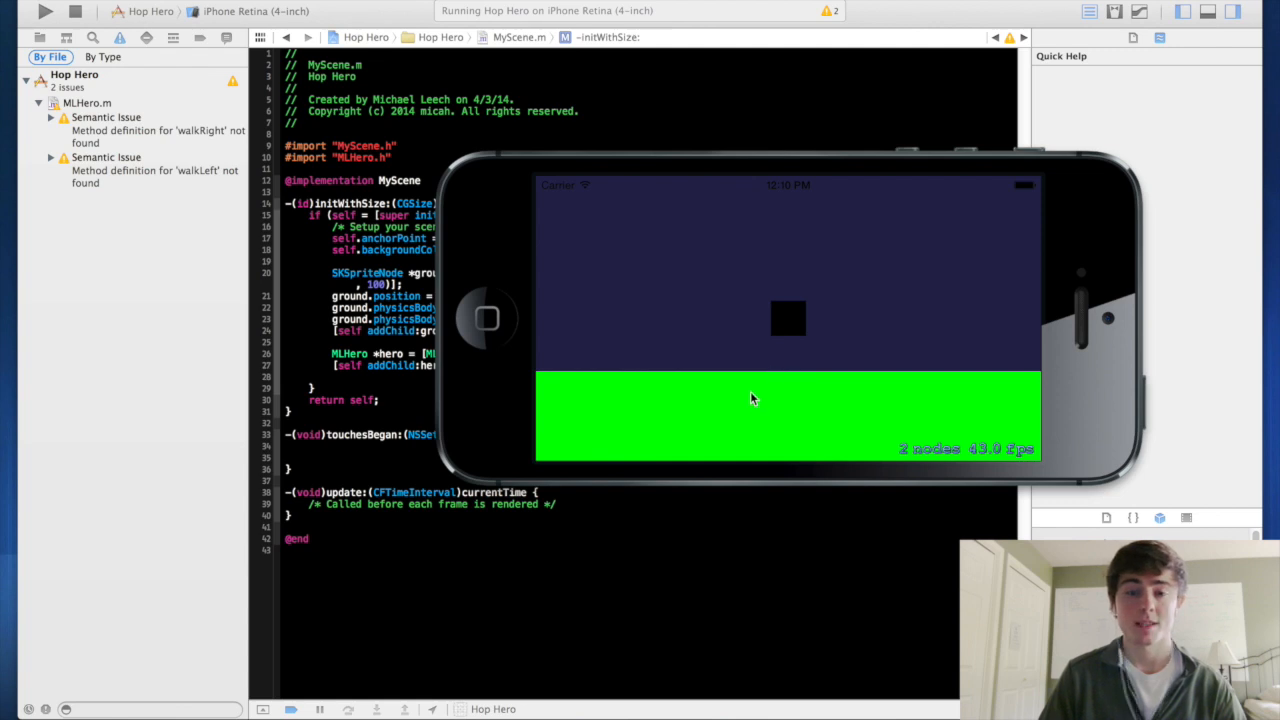
{"action": "mouse_move", "coordinate": [778, 404]}
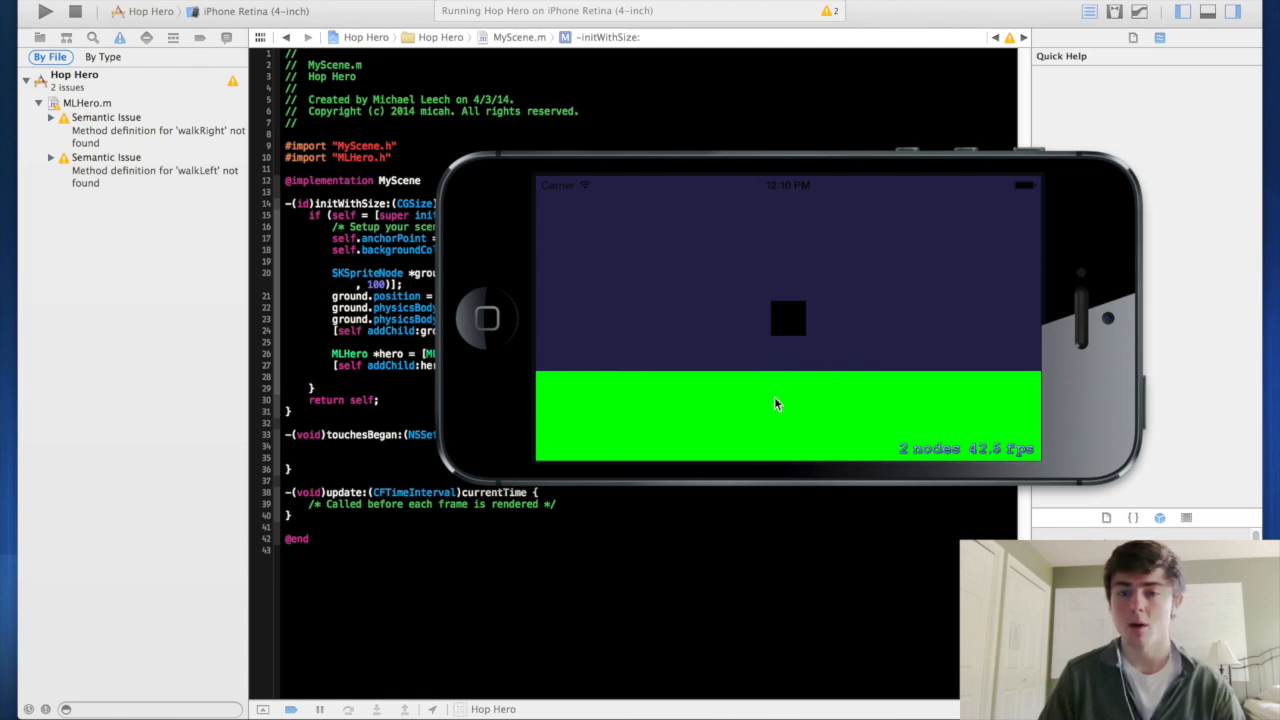
{"action": "mouse_move", "coordinate": [703, 358]}
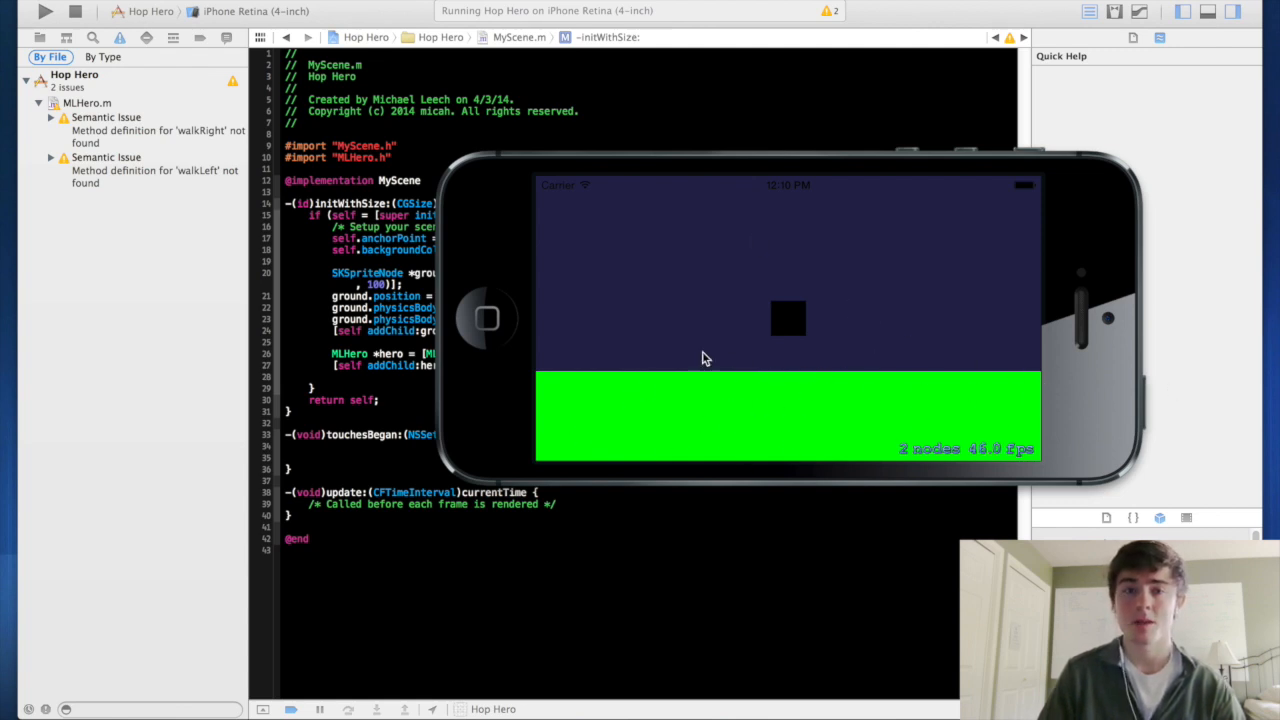
{"action": "mouse_move", "coordinate": [548, 472]}
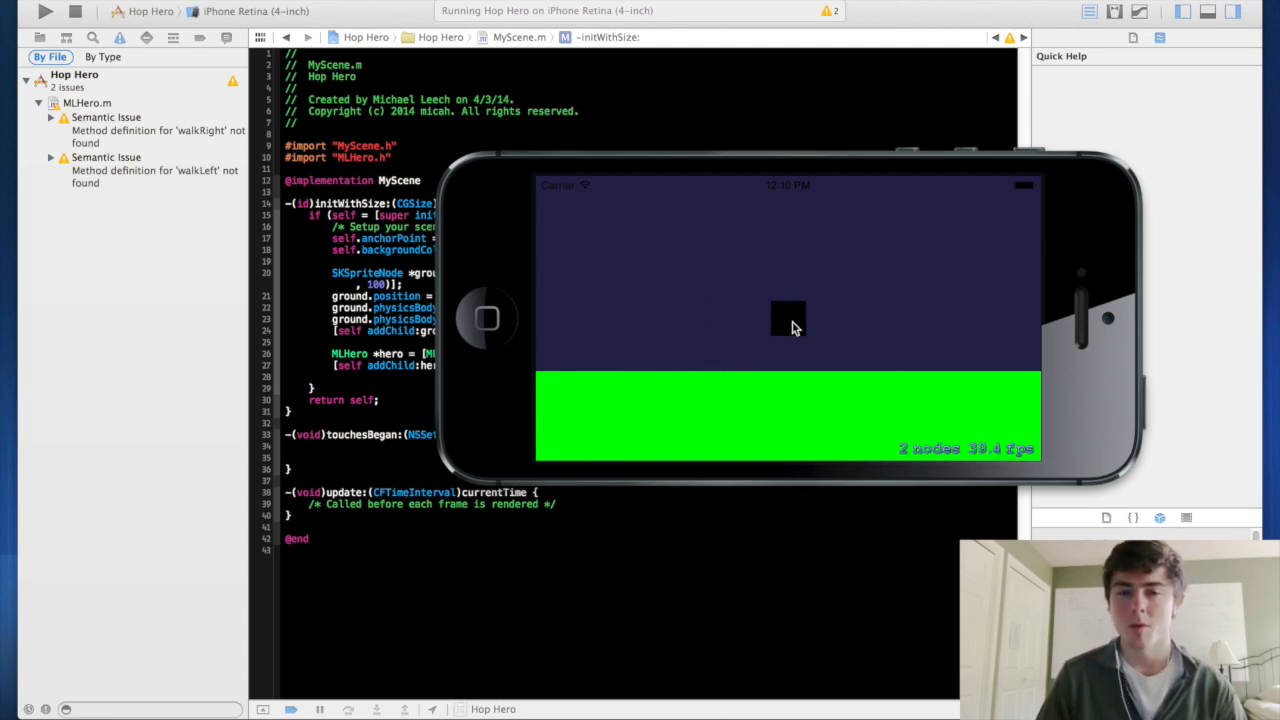
{"action": "mouse_move", "coordinate": [803, 400]}
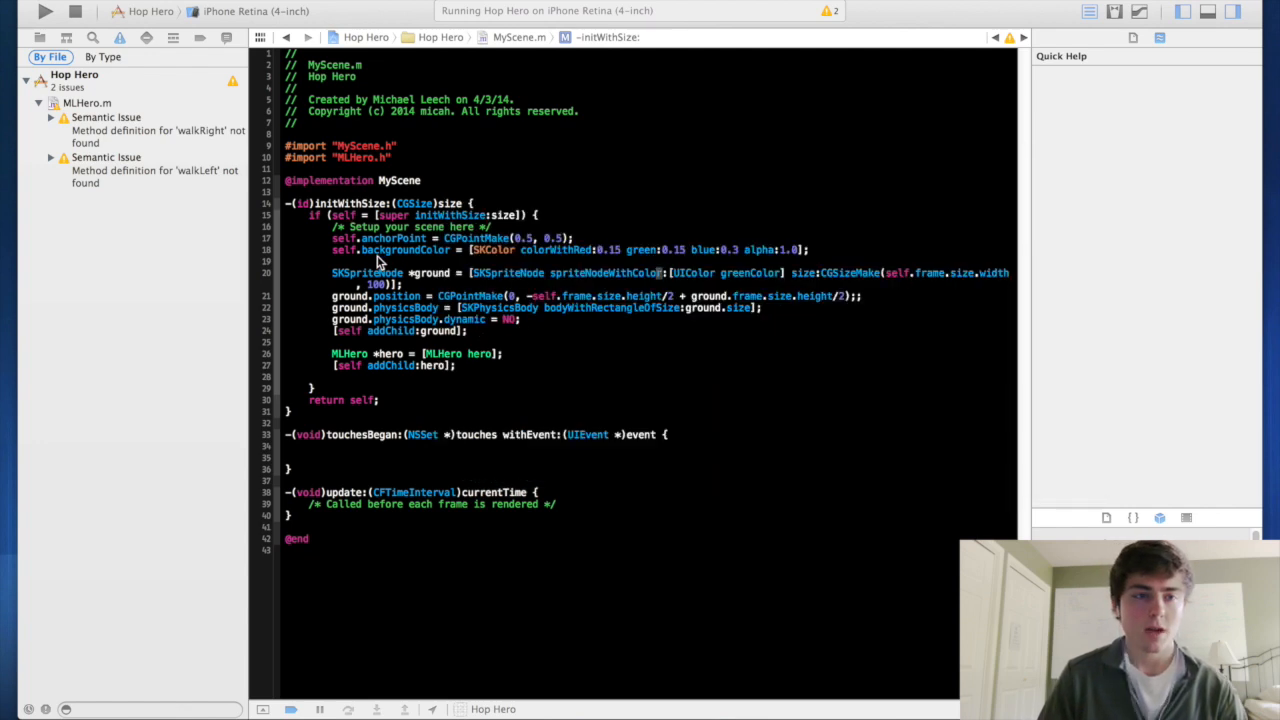
In MLHero.m, give the hero a rectangular physicsBody sized to hero.size, then rerun the game.
{"action": "left_click", "coordinate": [40, 37]}
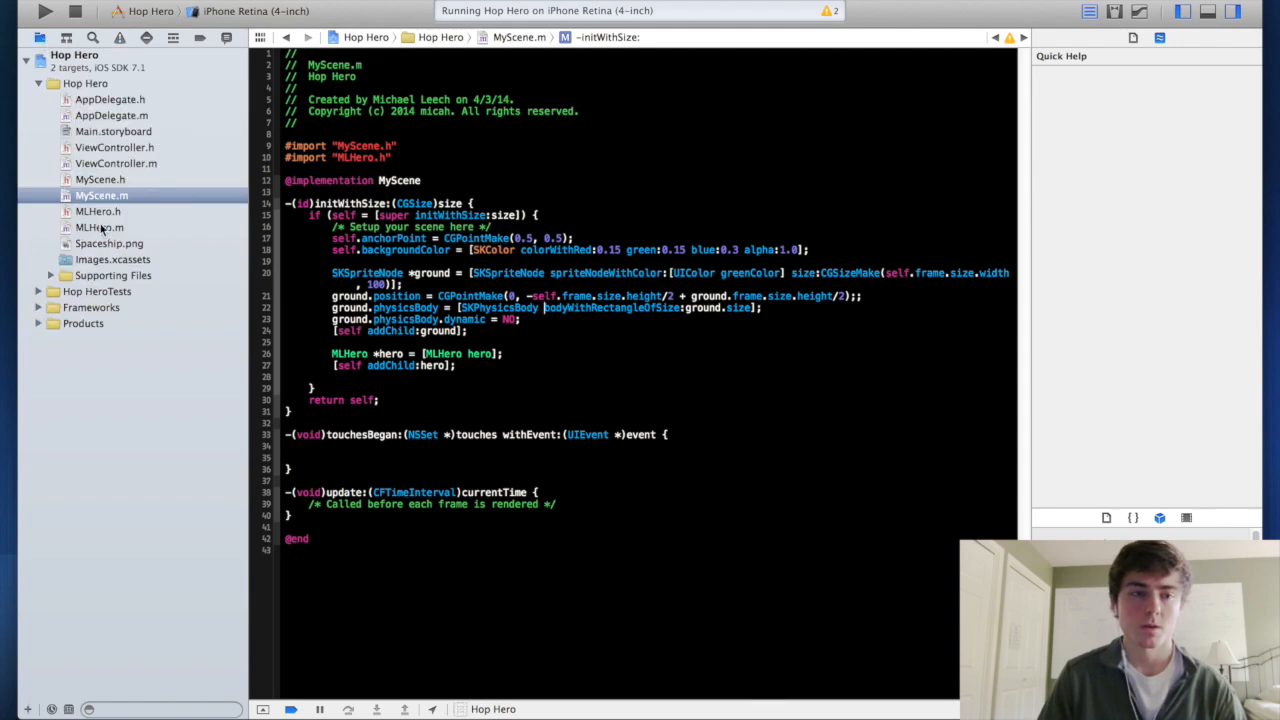
{"action": "left_click", "coordinate": [98, 227]}
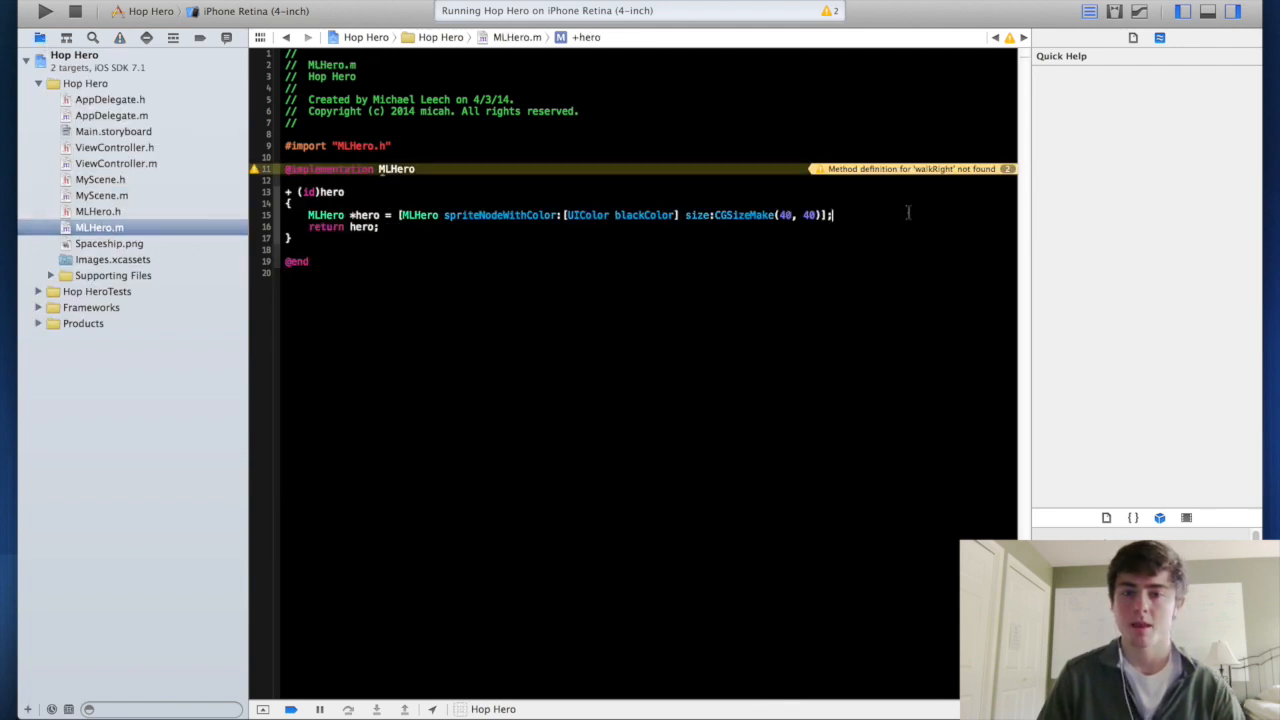
{"action": "type", "text": "hero.physicsBody = [SKPhysicsBody bodyWithRectangleOfSize:hero.size];"}
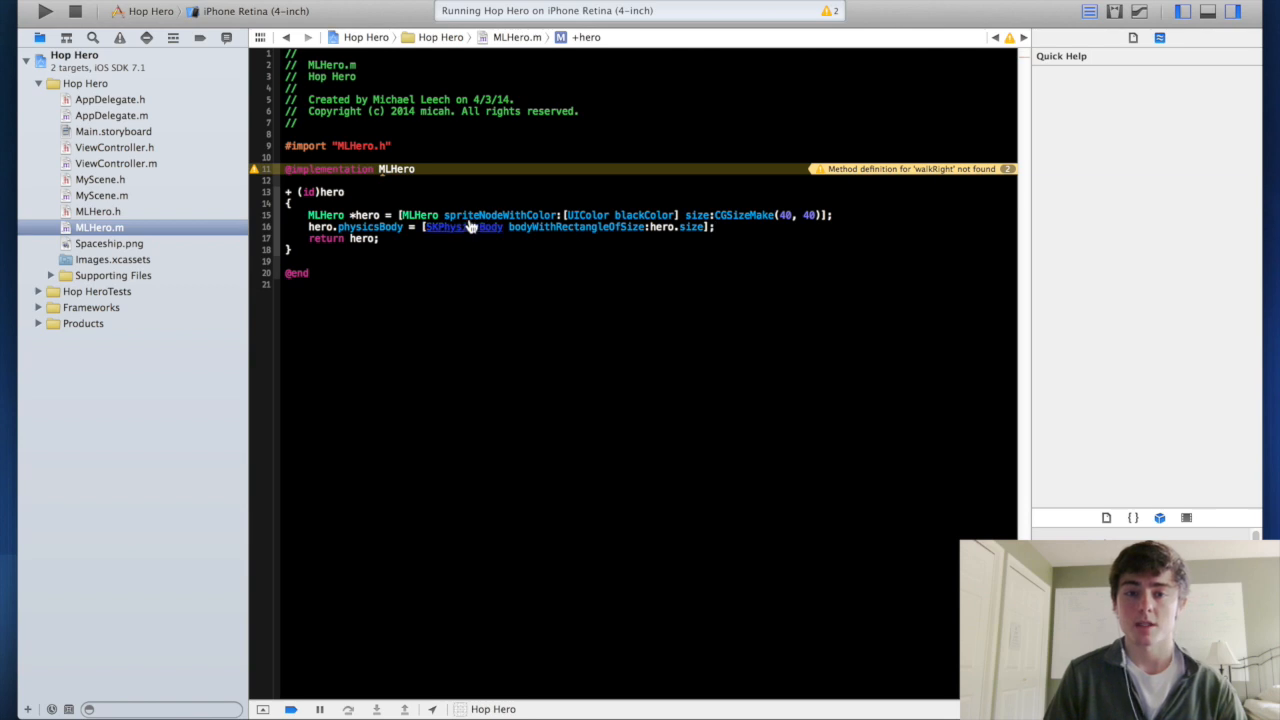
{"action": "left_click", "coordinate": [46, 11]}
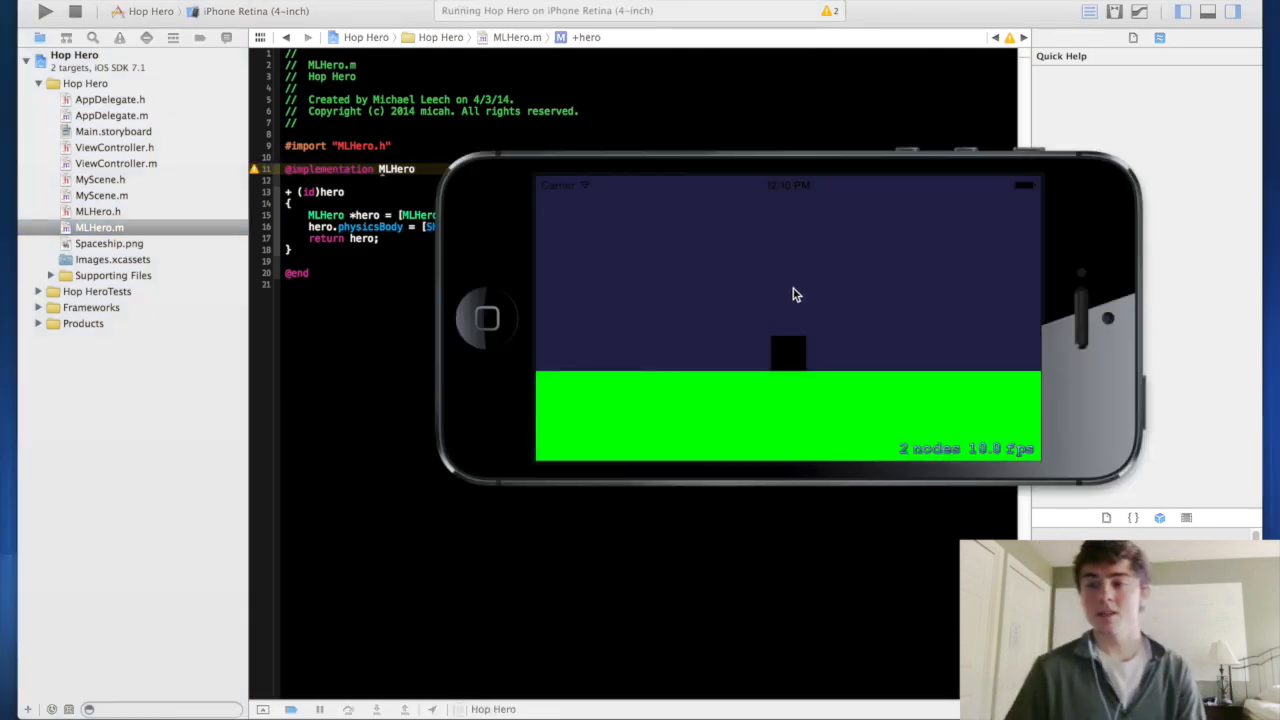
{"action": "mouse_move", "coordinate": [755, 417]}
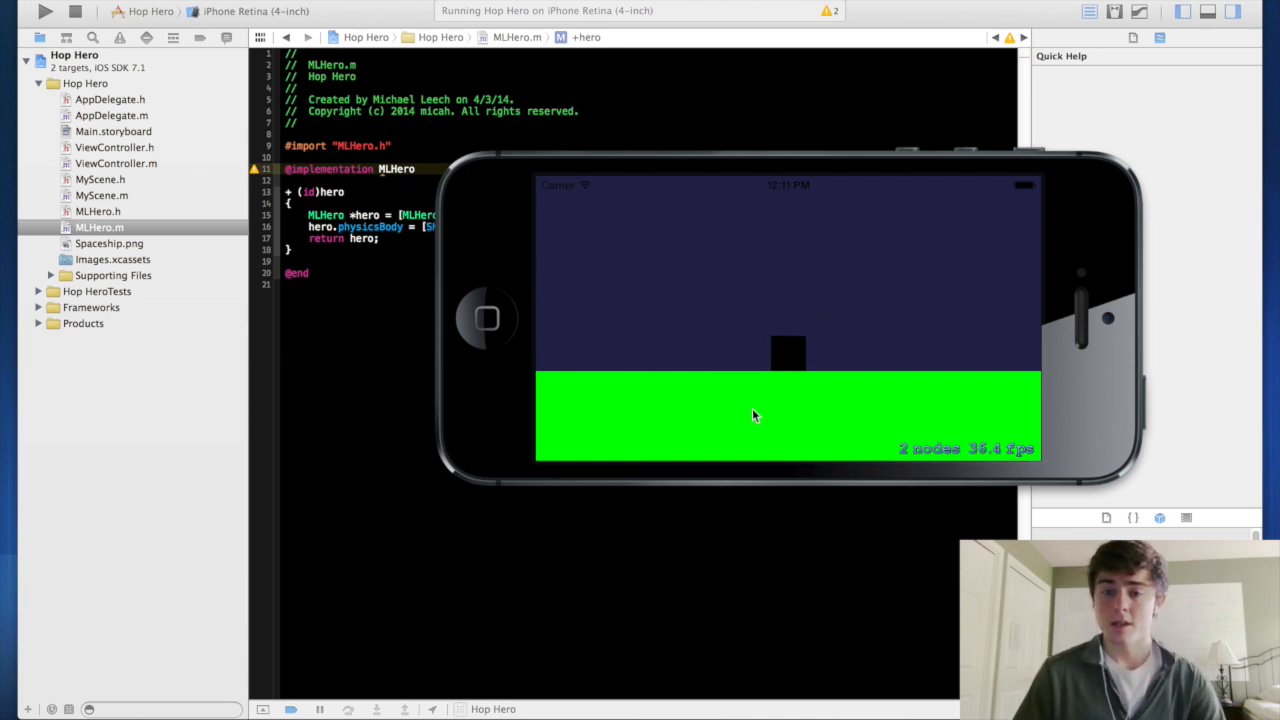
{"action": "mouse_move", "coordinate": [795, 260]}
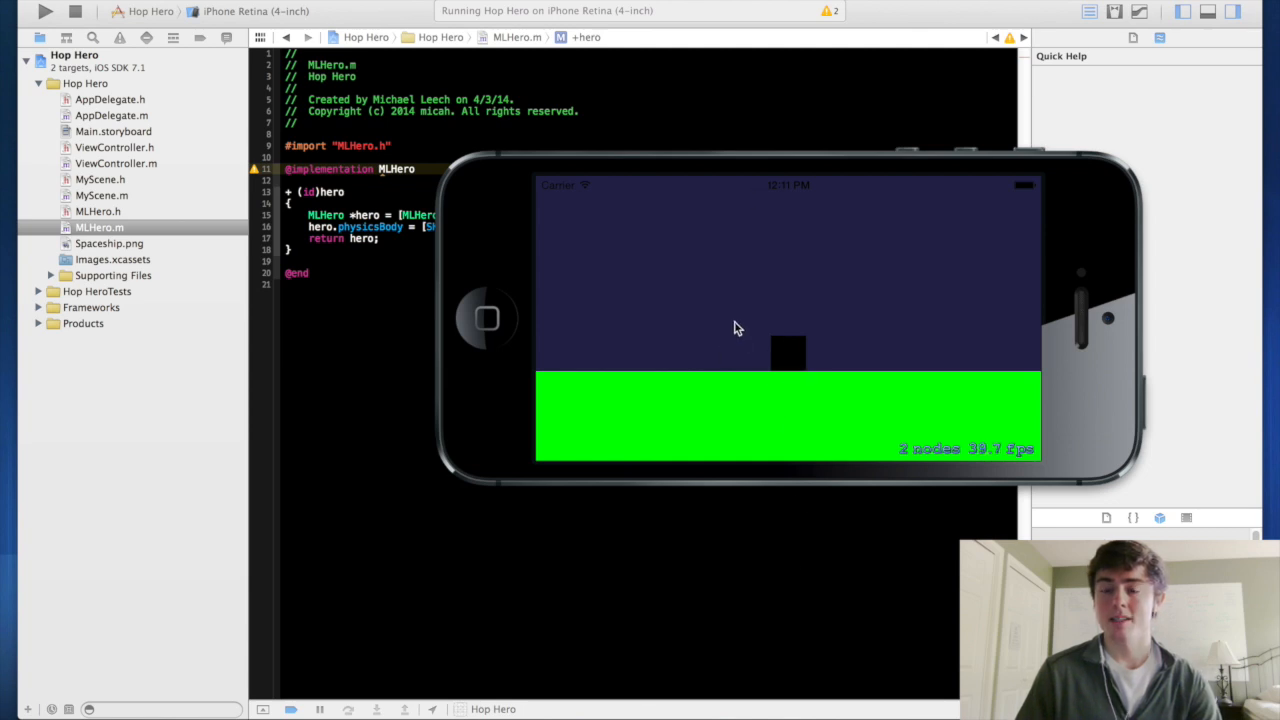
{"action": "mouse_move", "coordinate": [670, 186]}
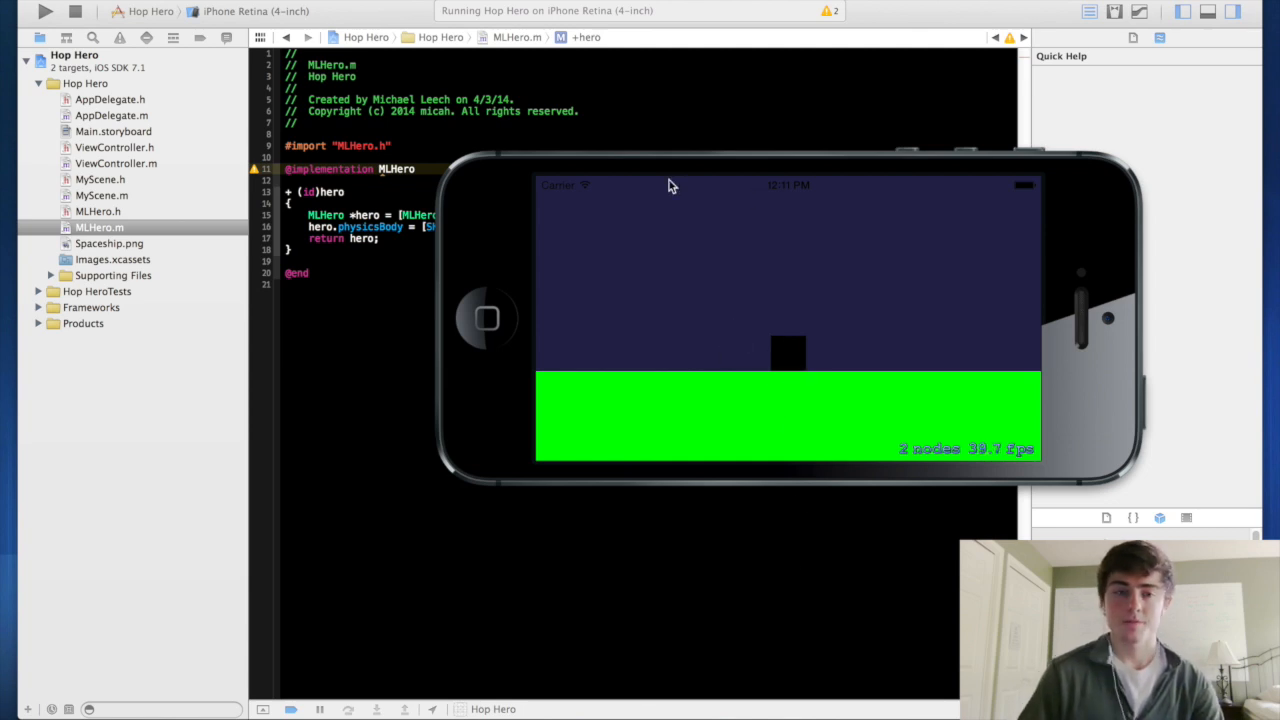
{"action": "mouse_move", "coordinate": [577, 181]}
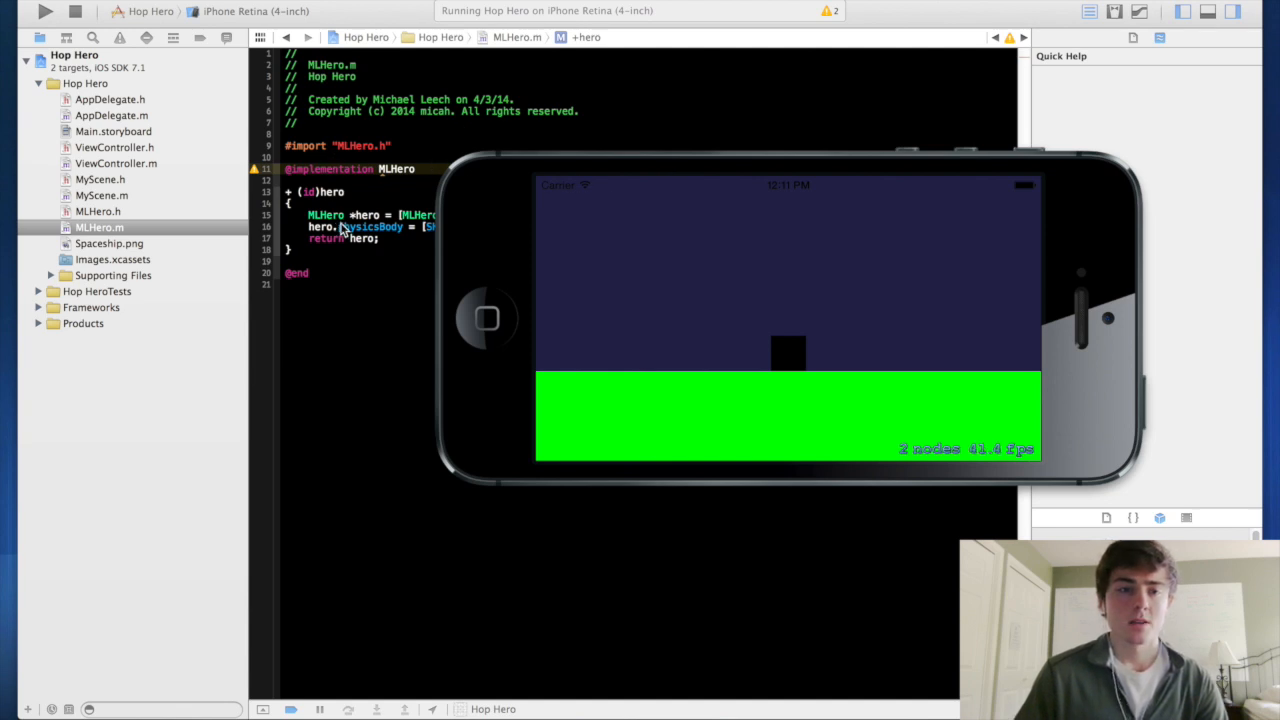
{"action": "mouse_move", "coordinate": [893, 337]}
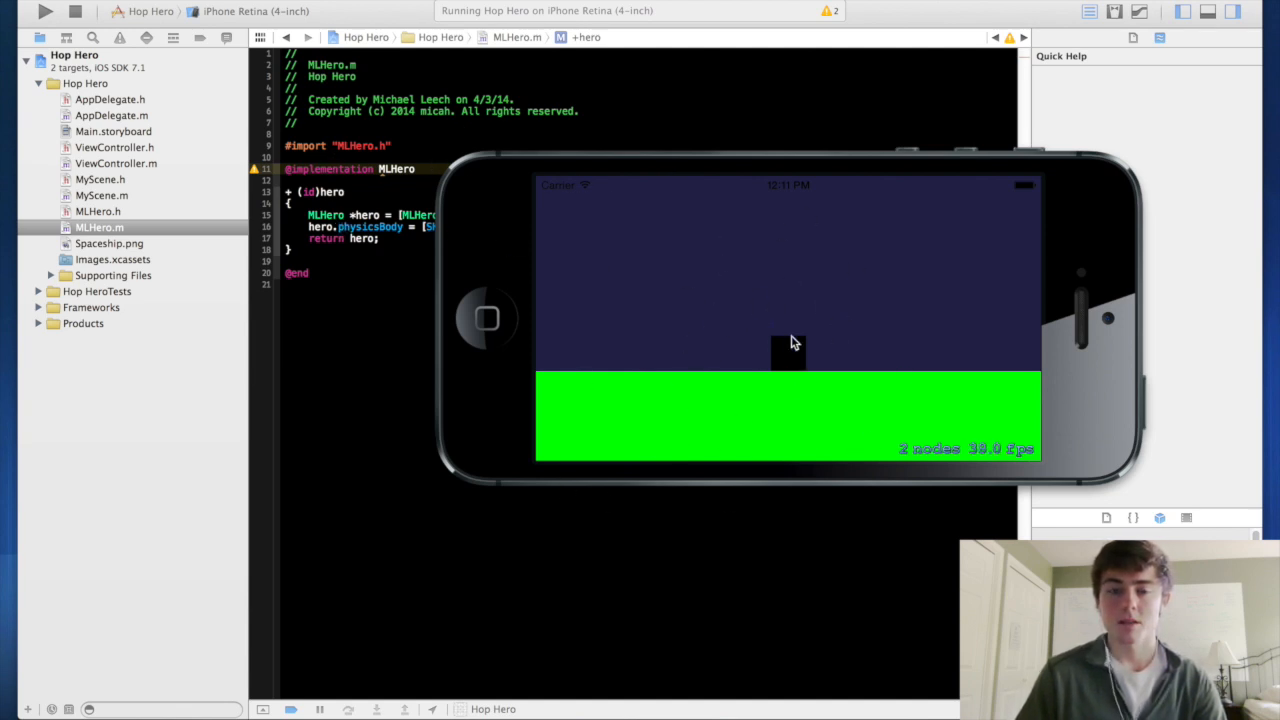
{"action": "mouse_move", "coordinate": [785, 362]}
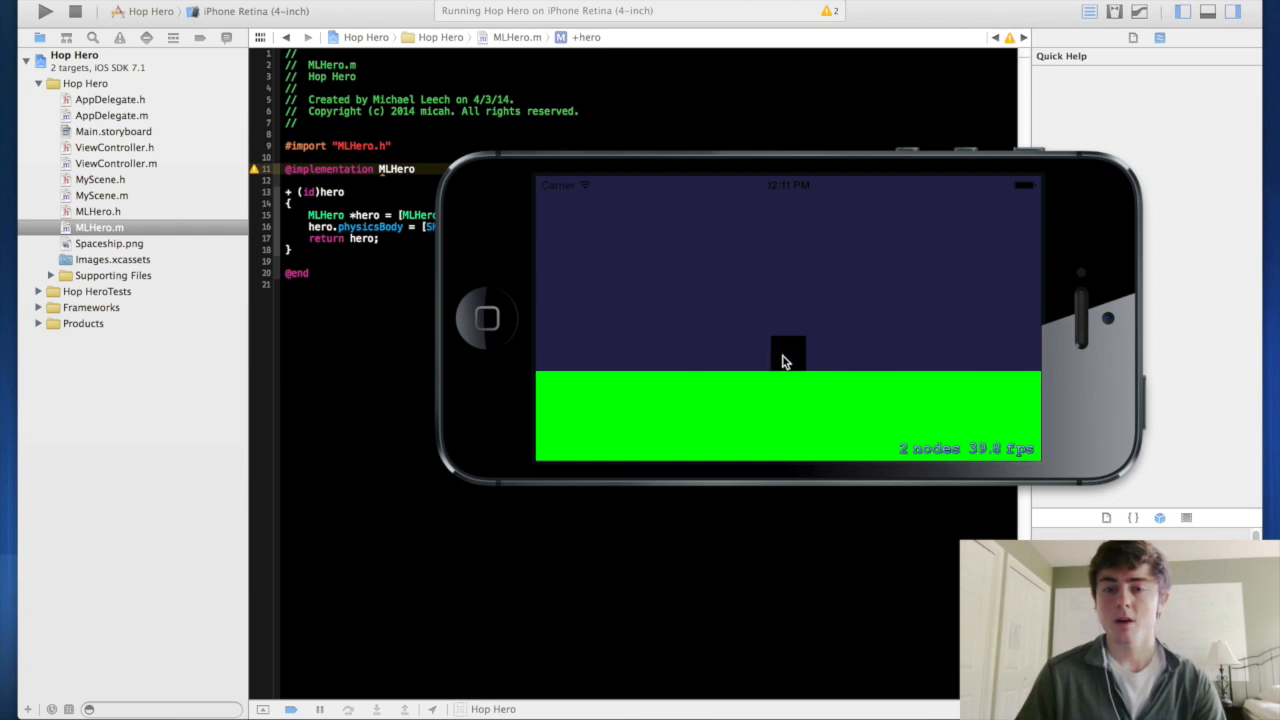
{"action": "mouse_move", "coordinate": [350, 255]}
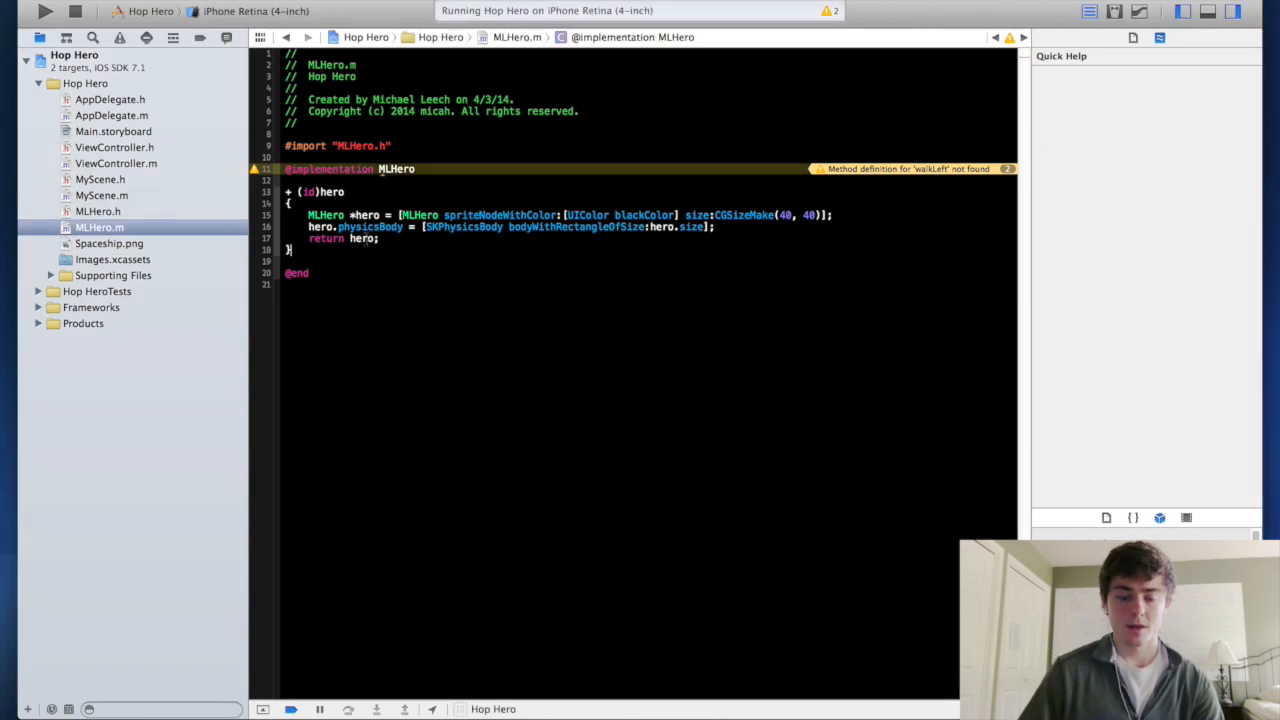
Insert an empty - (void)walkRight method below +hero, checking the MLHero.h declaration.
{"action": "key", "text": "enter"}
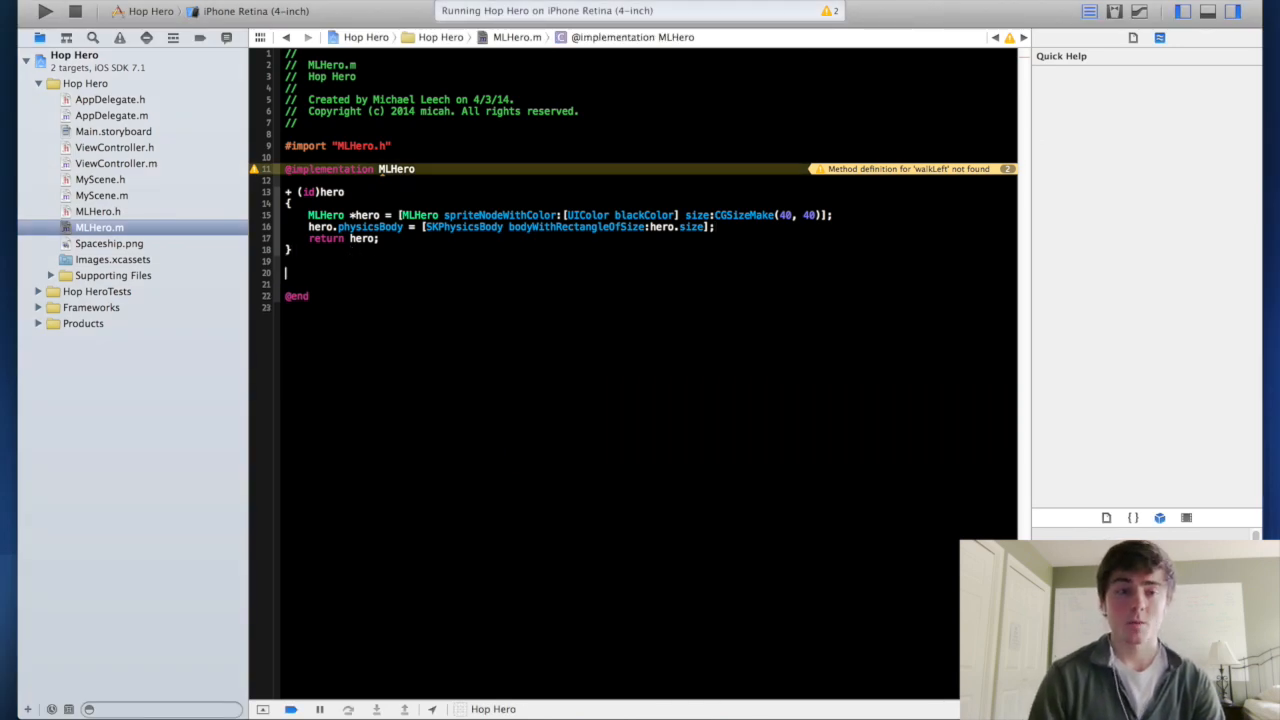
{"action": "type", "text": "- (void)walkR"}
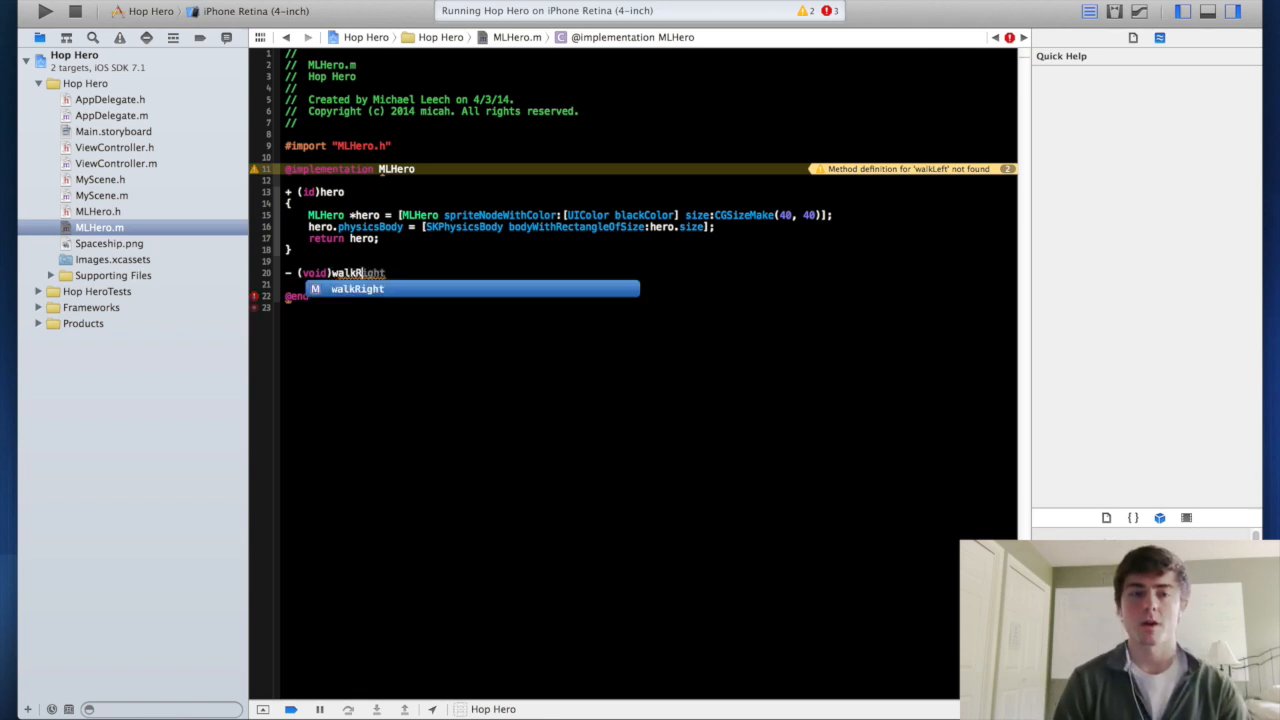
{"action": "key", "text": "Return"}
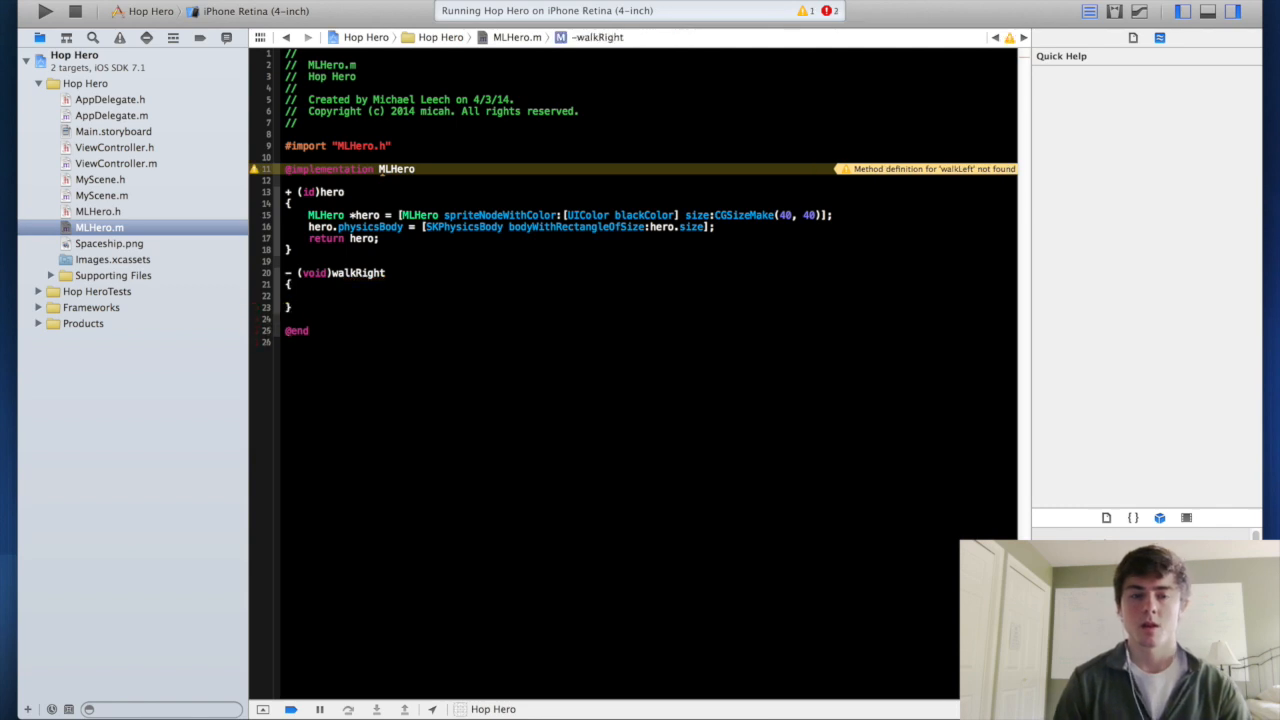
{"action": "left_click", "coordinate": [310, 296]}
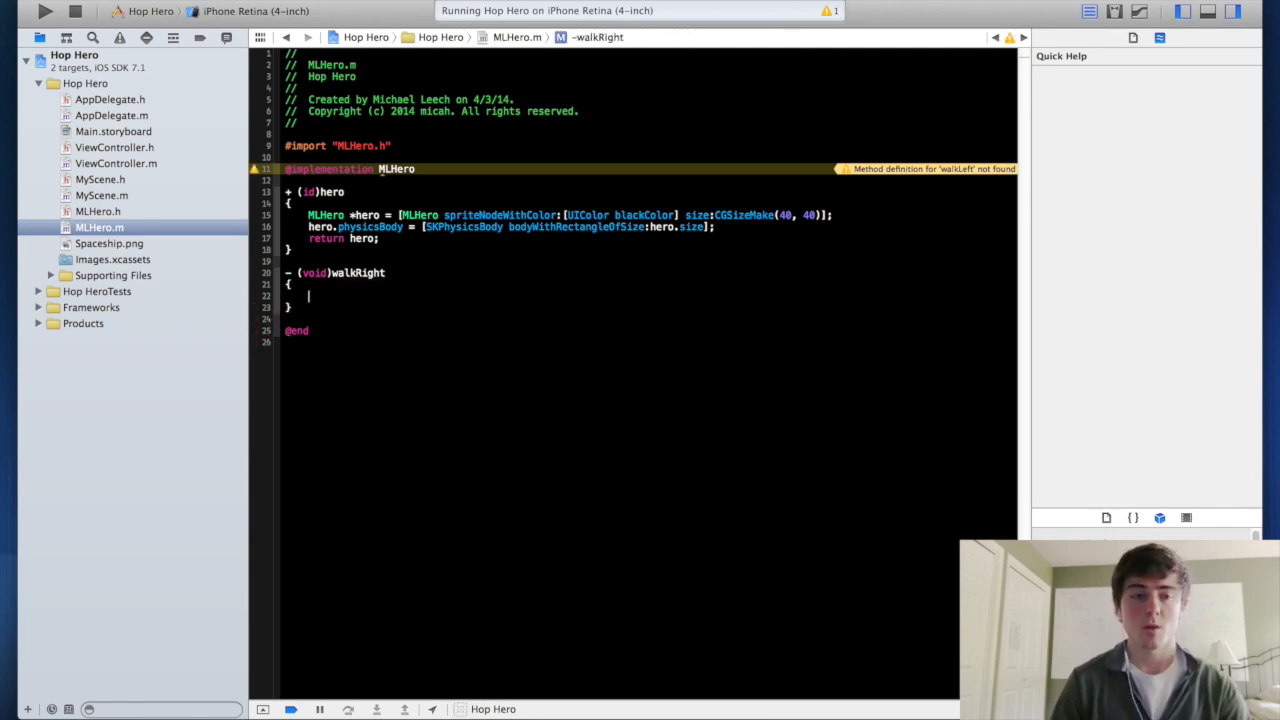
{"action": "left_click", "coordinate": [97, 211]}
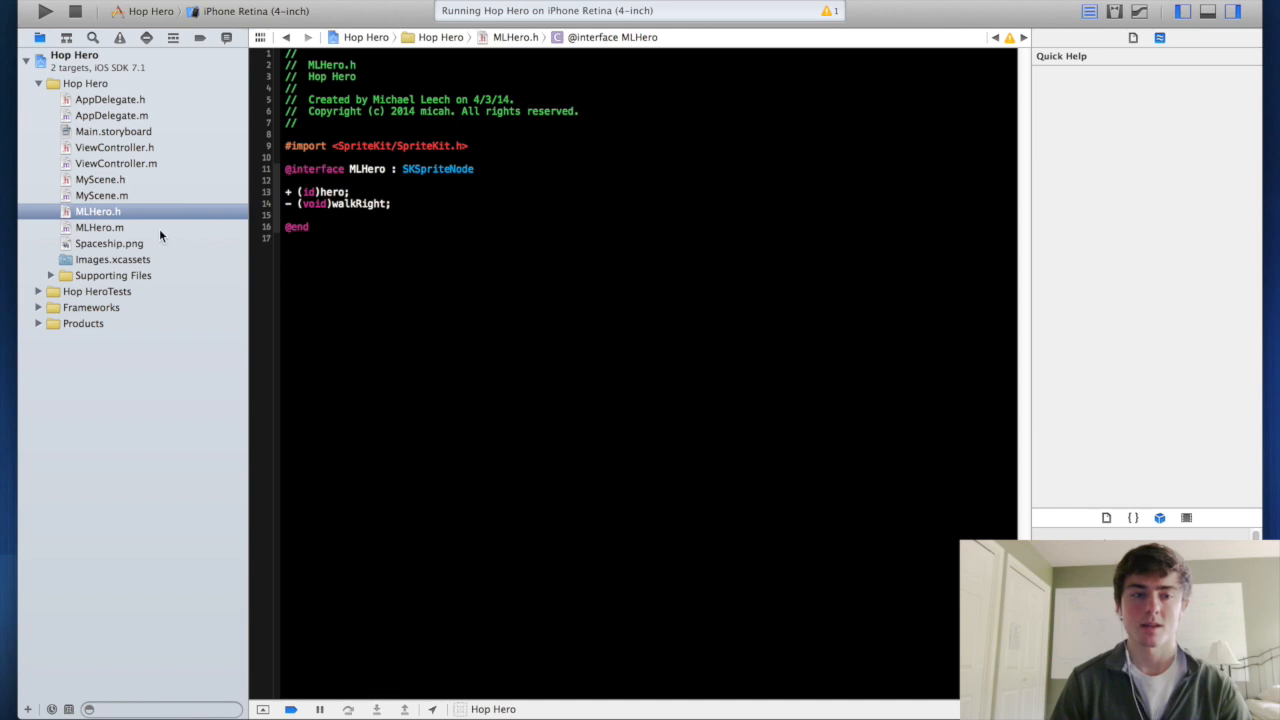
{"action": "left_click", "coordinate": [99, 227]}
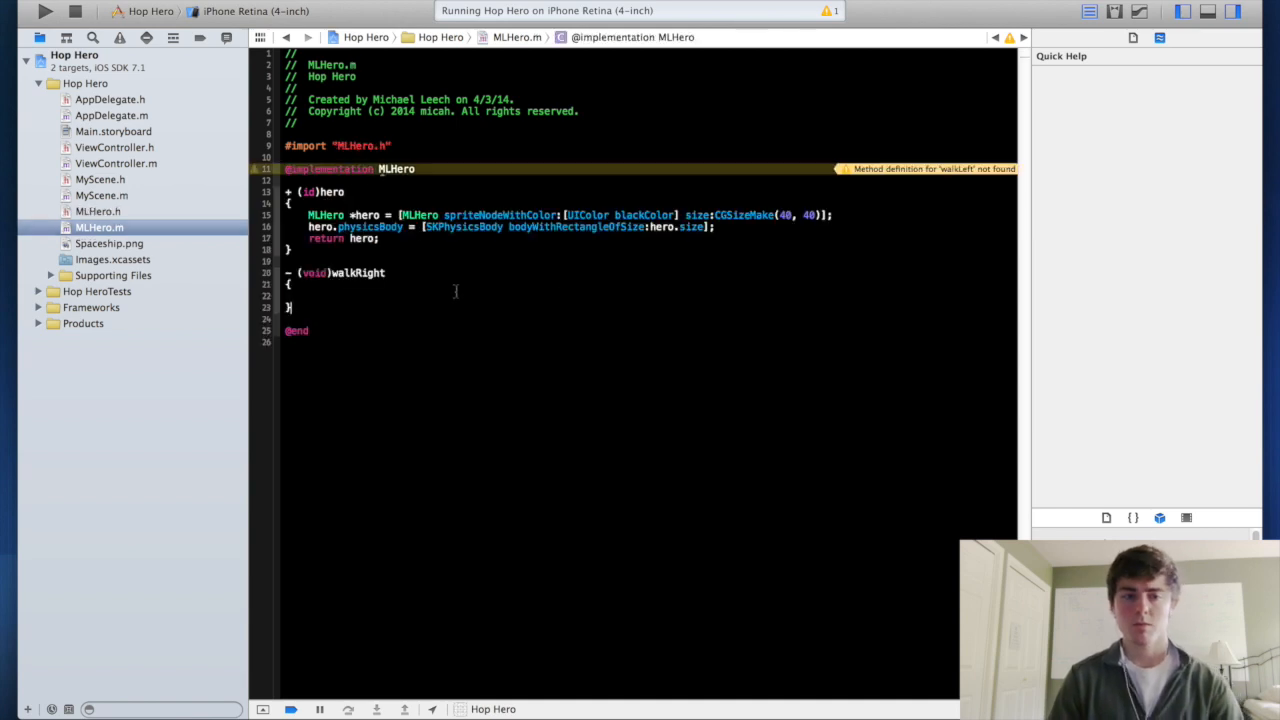
{"action": "left_click", "coordinate": [310, 295]}
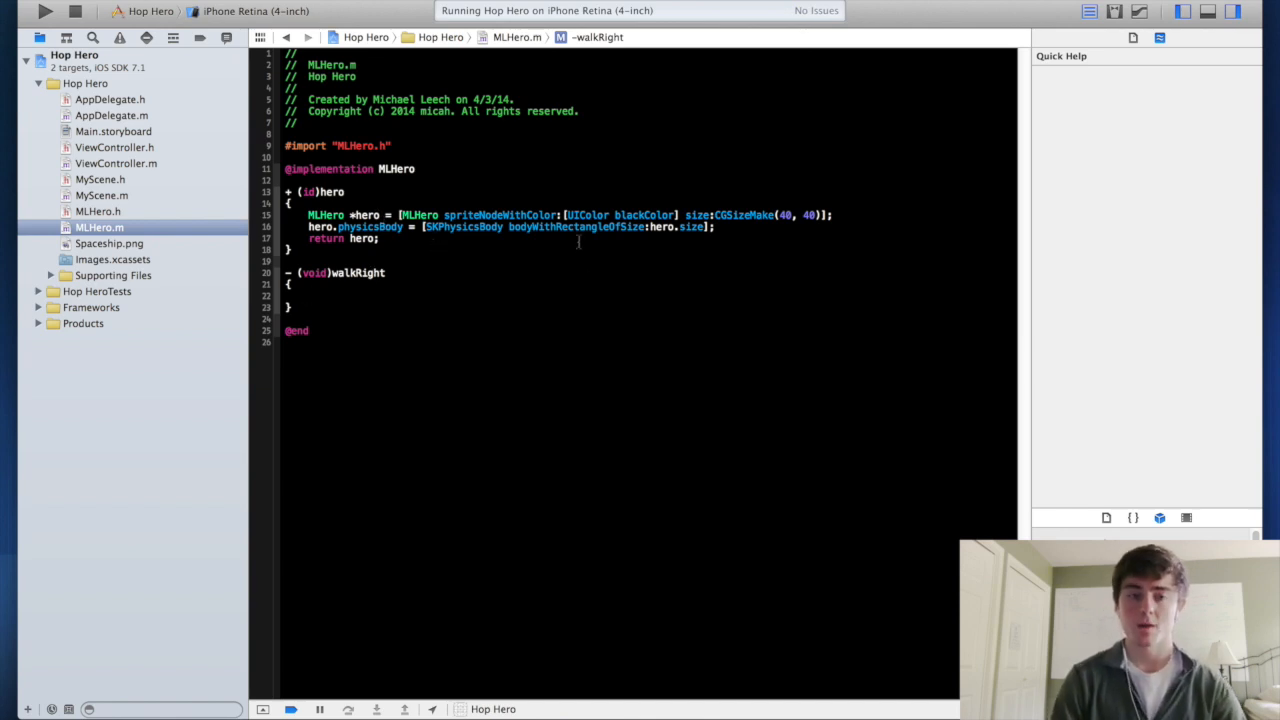
In walkRight, create SKAction incrementRight moving 10 points right in zero duration, and run it.
{"action": "type", "text": "SKAction *"}
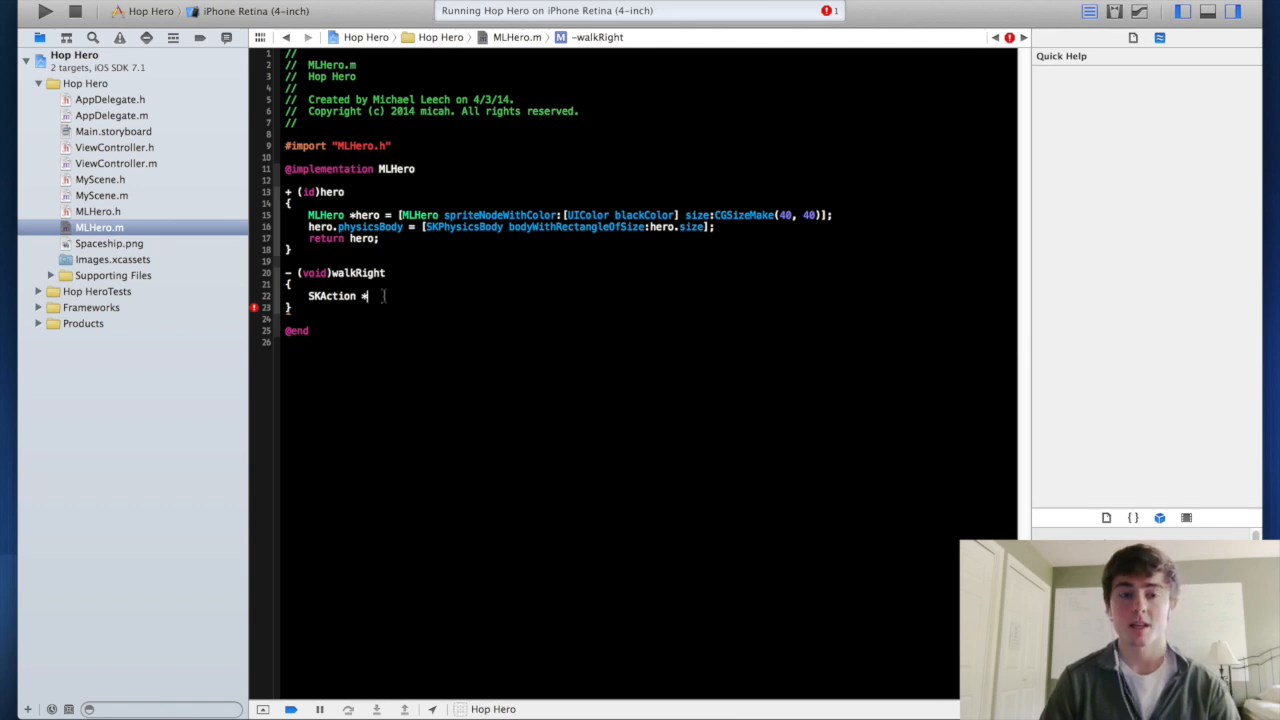
{"action": "type", "text": "\" \""}
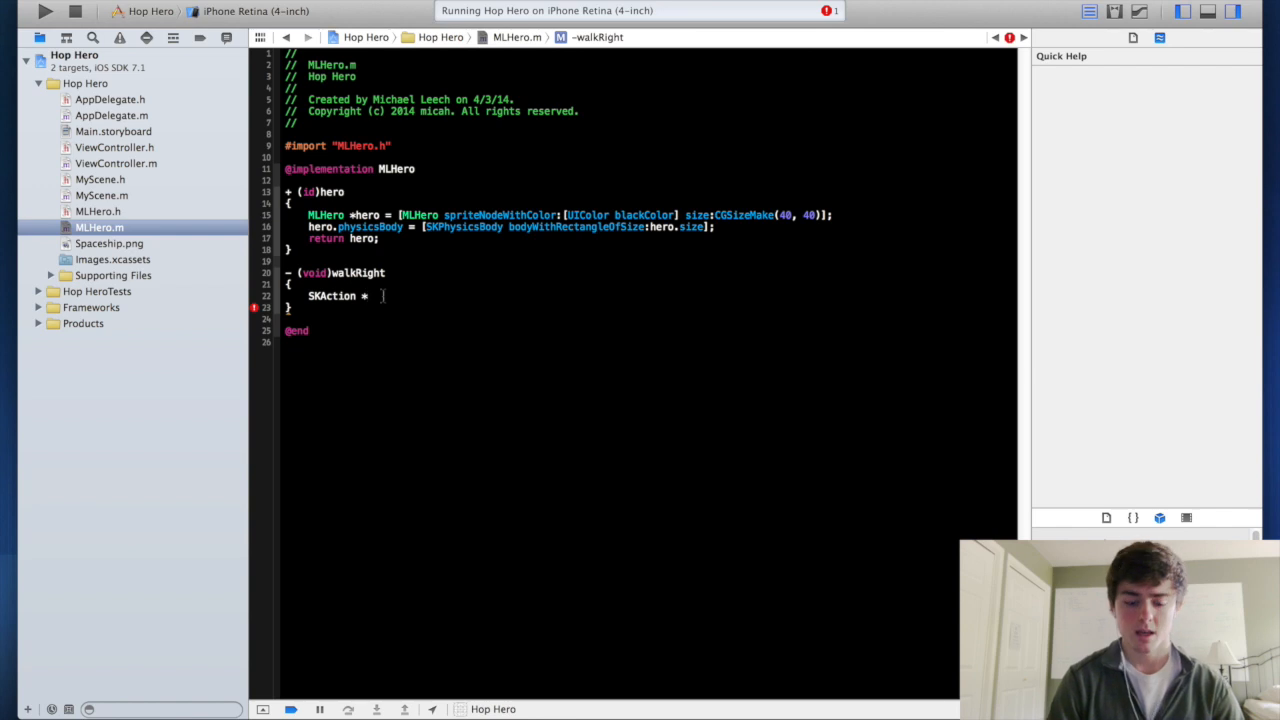
{"action": "type", "text": "*"}
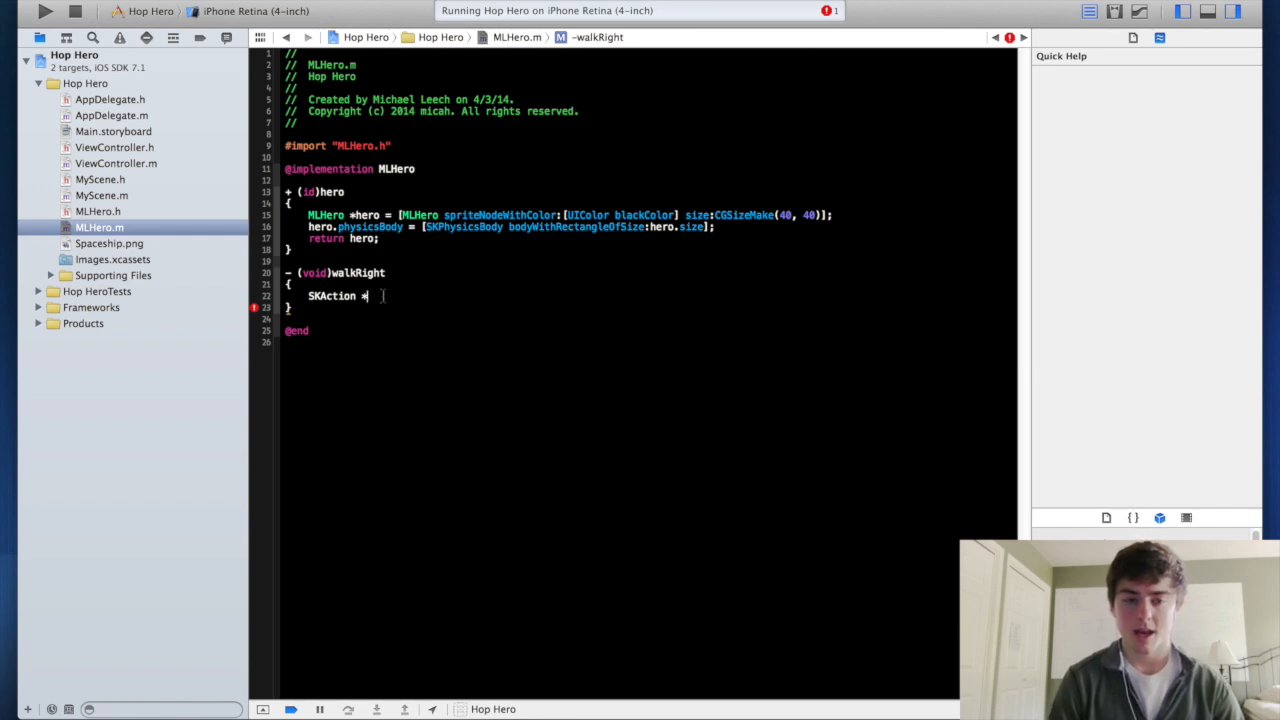
{"action": "type", "text": "incremen"}
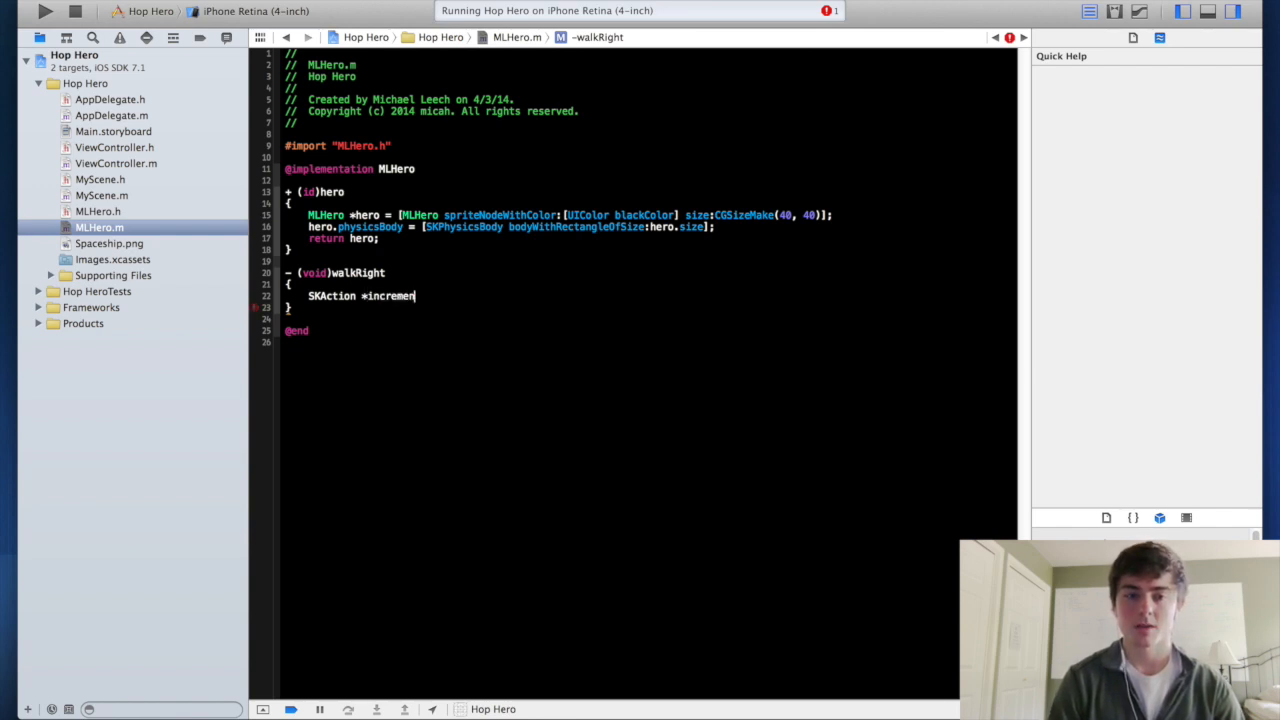
{"action": "type", "text": "tRight = [SKAction moveByX:10 y:0 duration:0];"}
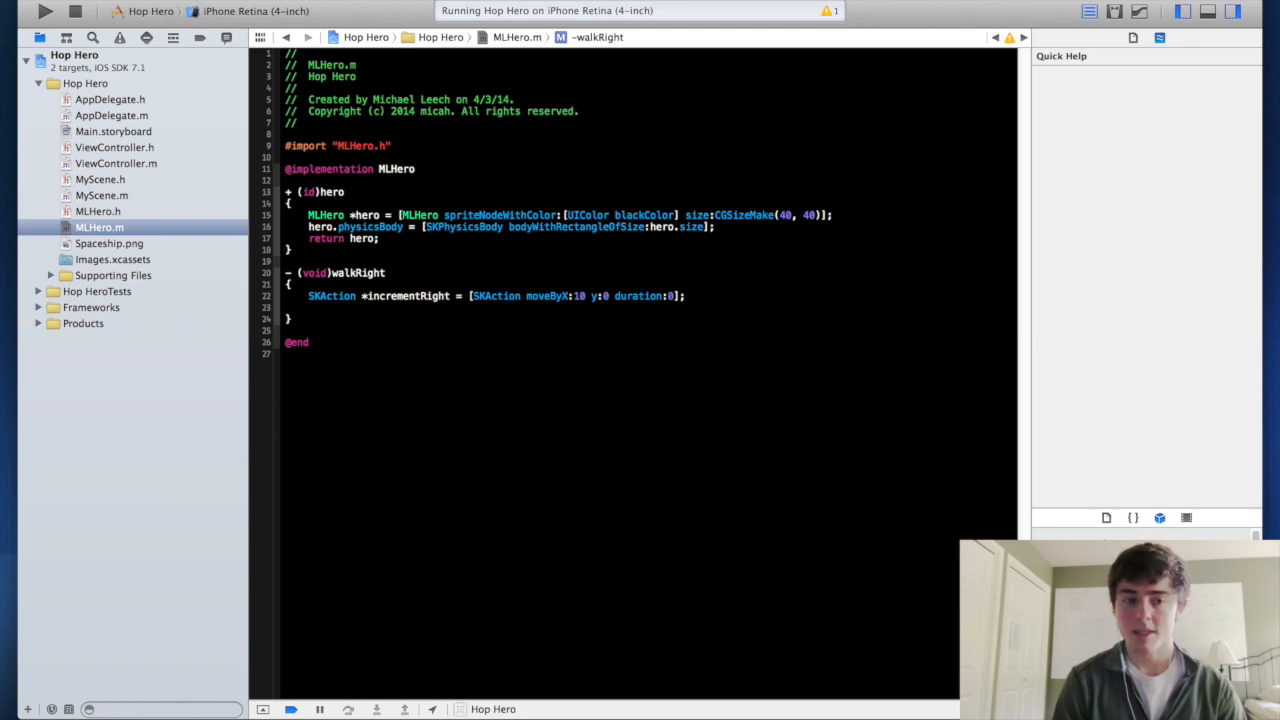
{"action": "type", "text": "[self runAction:incremen"}
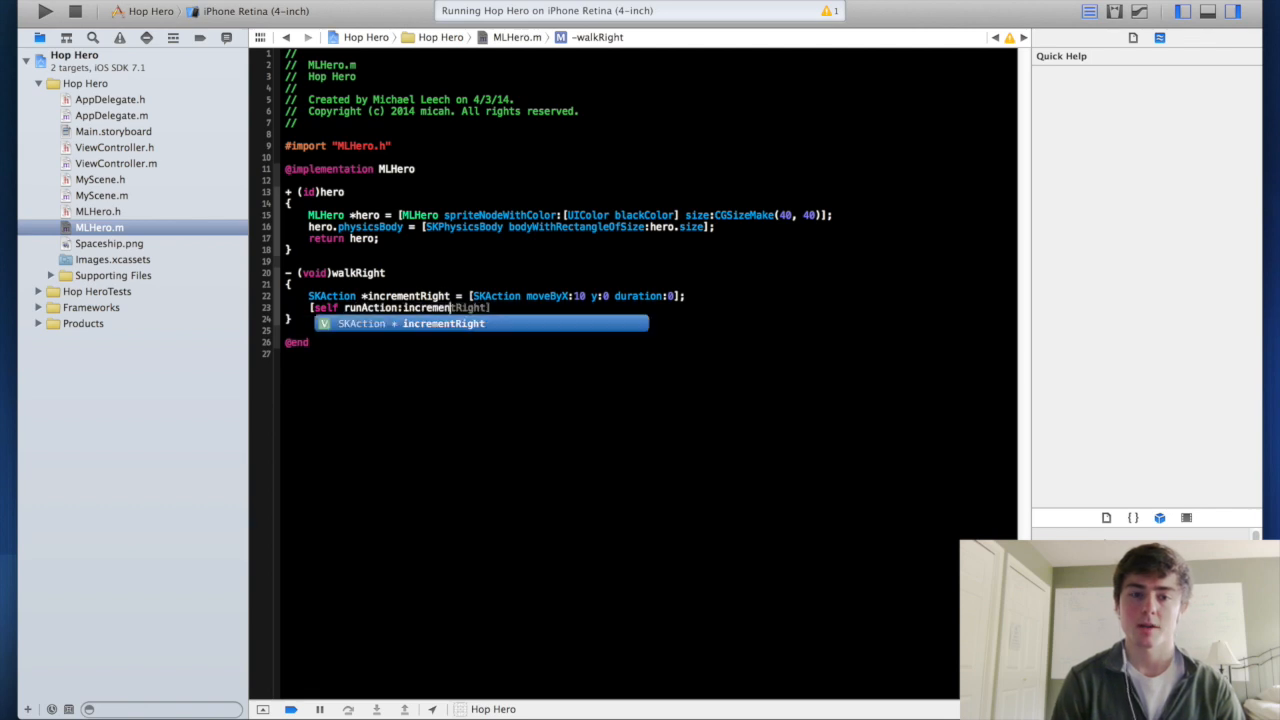
{"action": "key", "text": "Tab"}
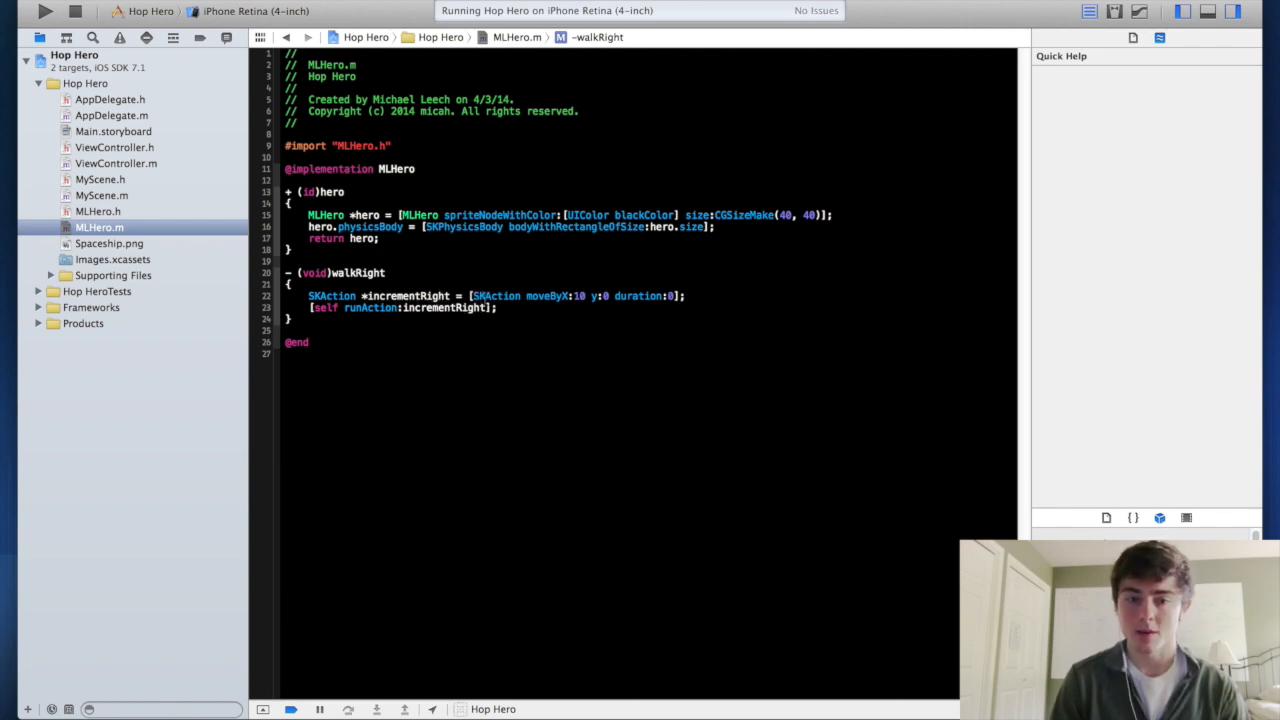
{"action": "double_click", "coordinate": [496, 296]}
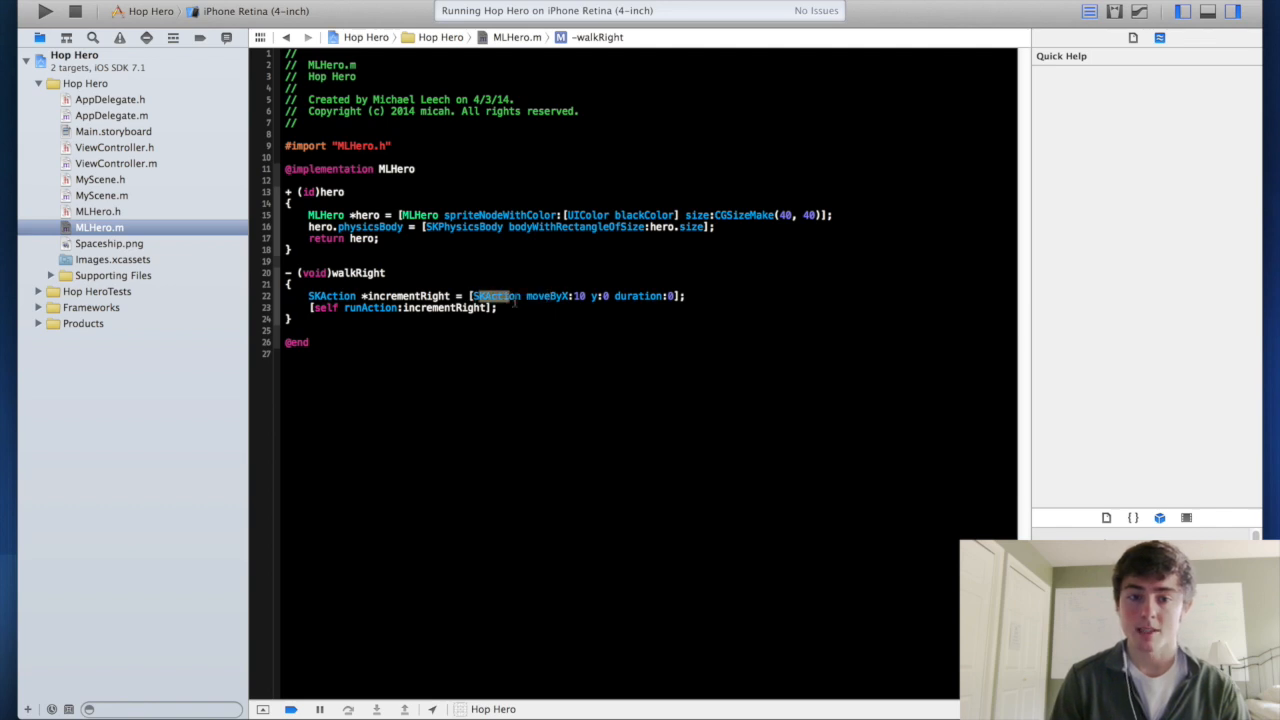
{"action": "left_click", "coordinate": [590, 319]}
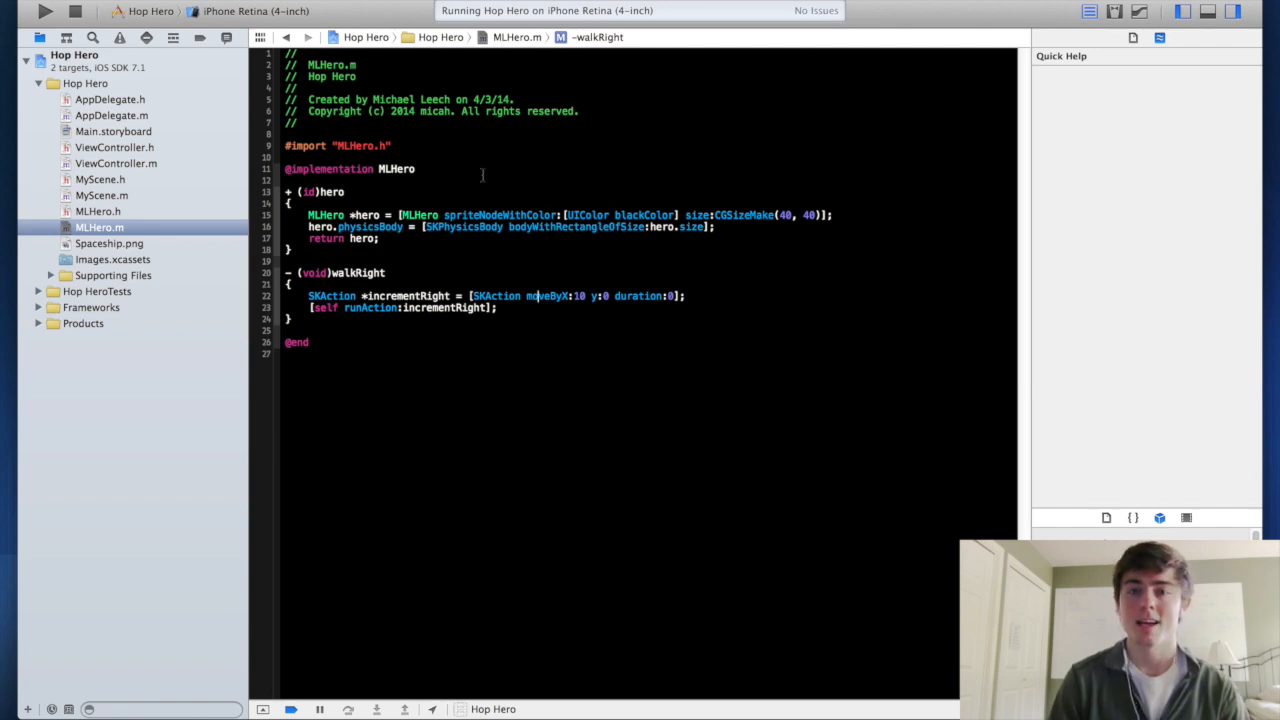
{"action": "mouse_move", "coordinate": [626, 116]}
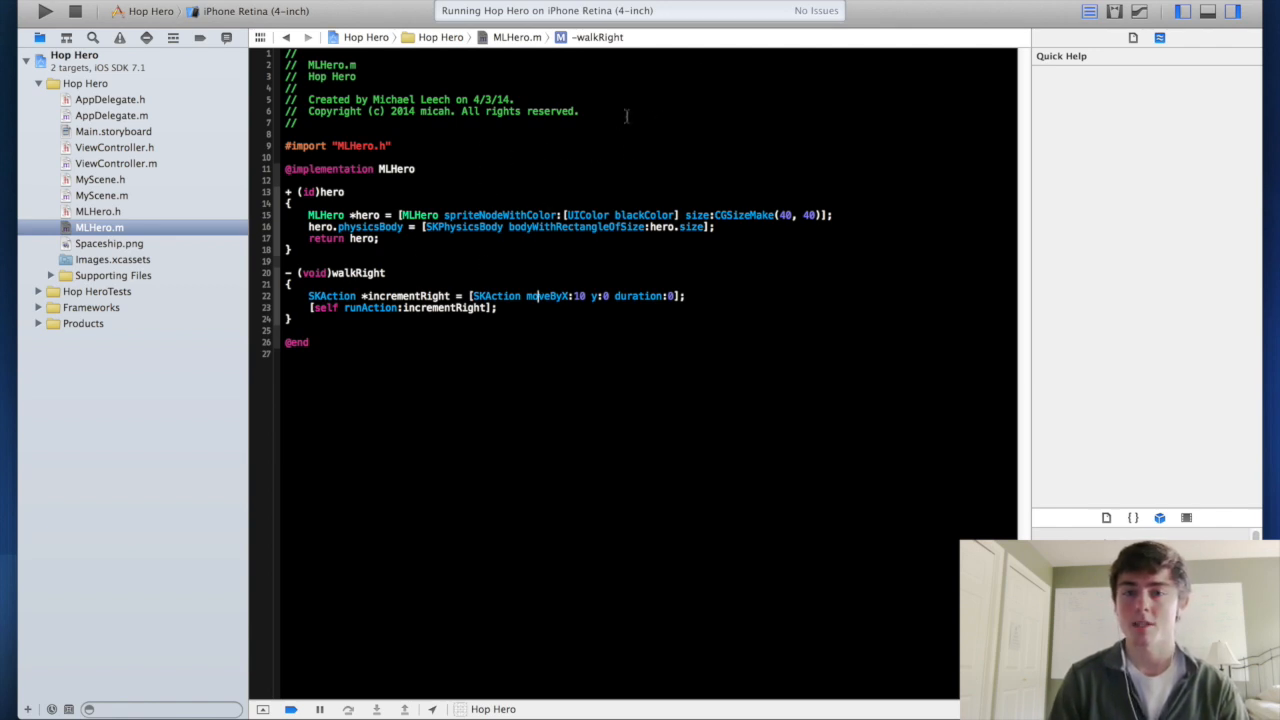
{"action": "left_click", "coordinate": [825, 5]}
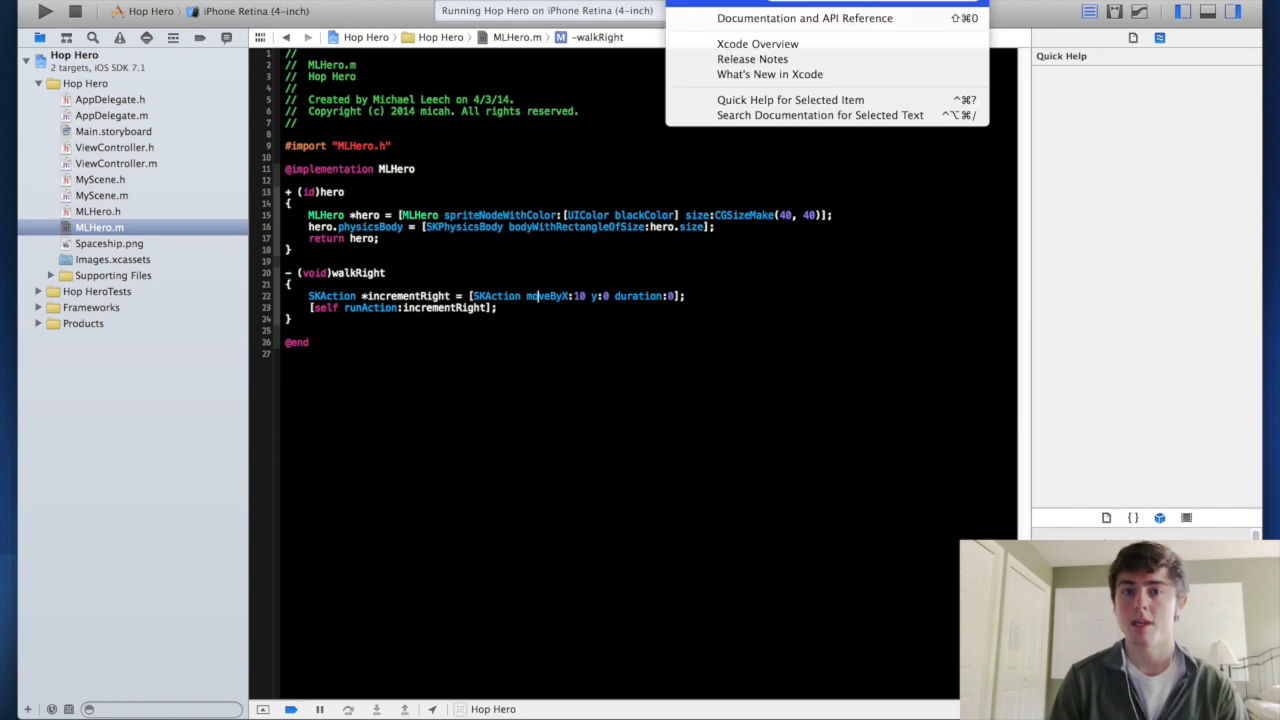
{"action": "mouse_move", "coordinate": [804, 18]}
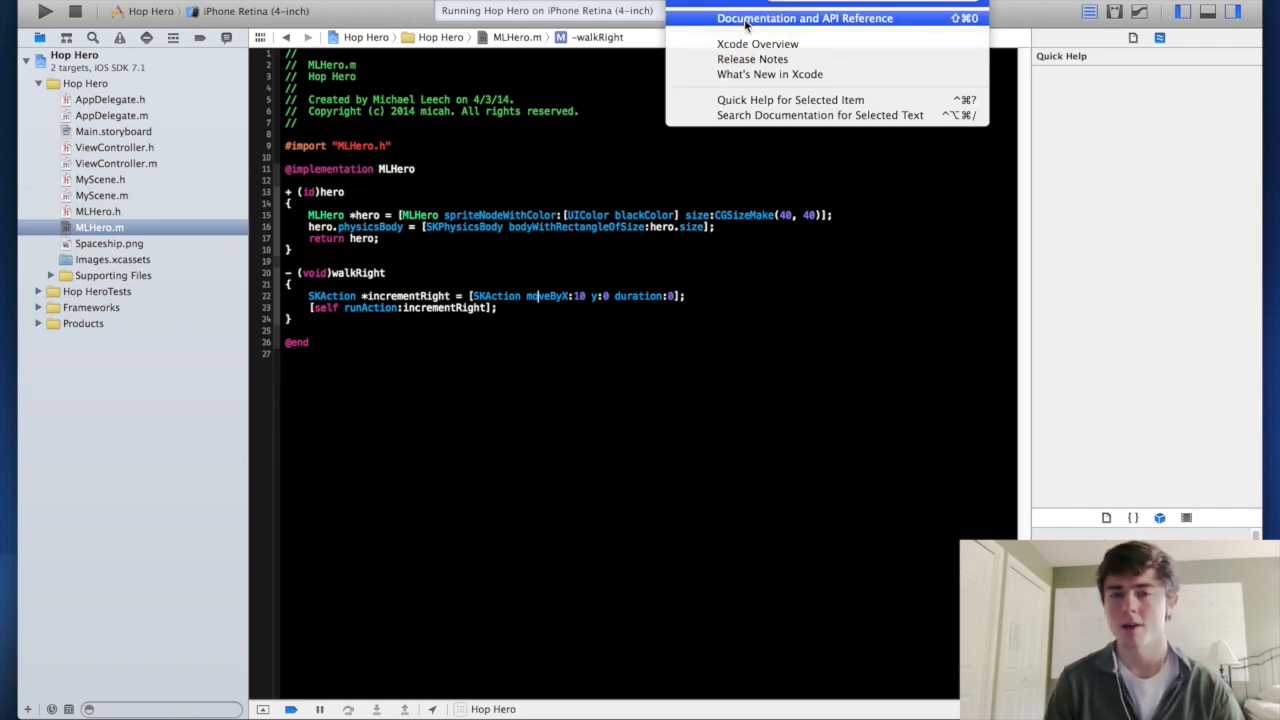
{"action": "left_click", "coordinate": [585, 164]}
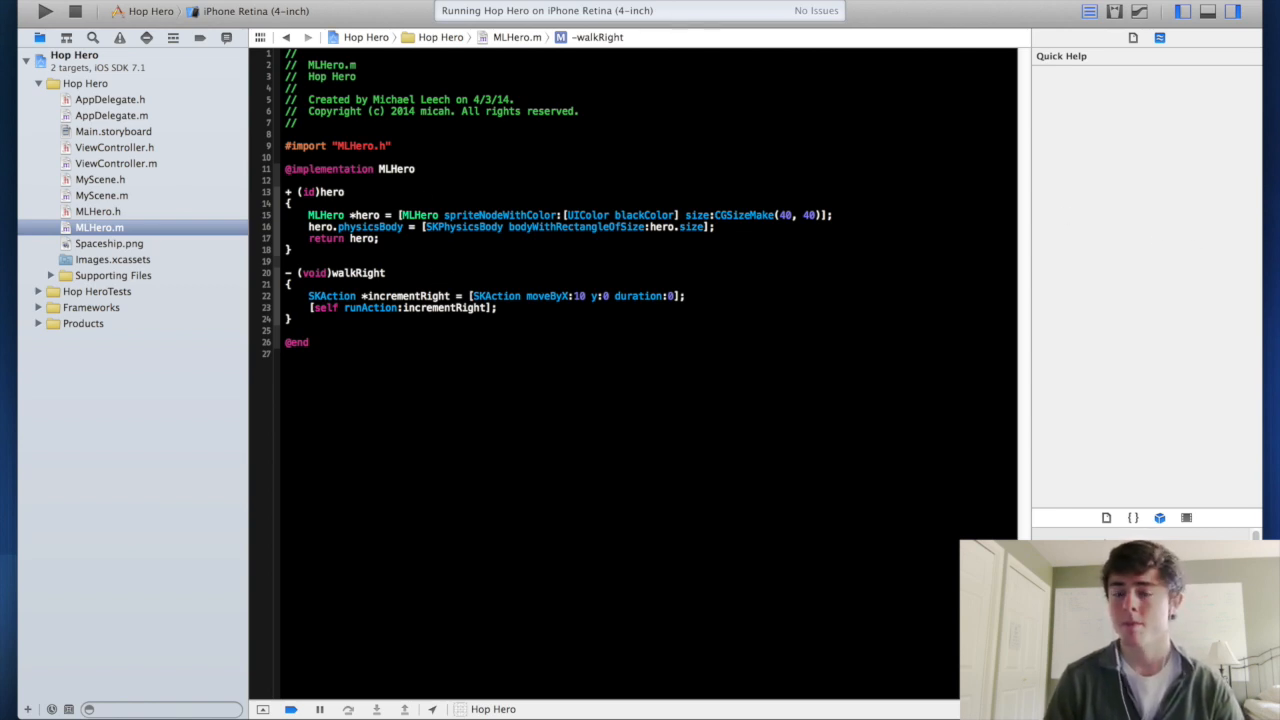
{"action": "left_click", "coordinate": [318, 262]}
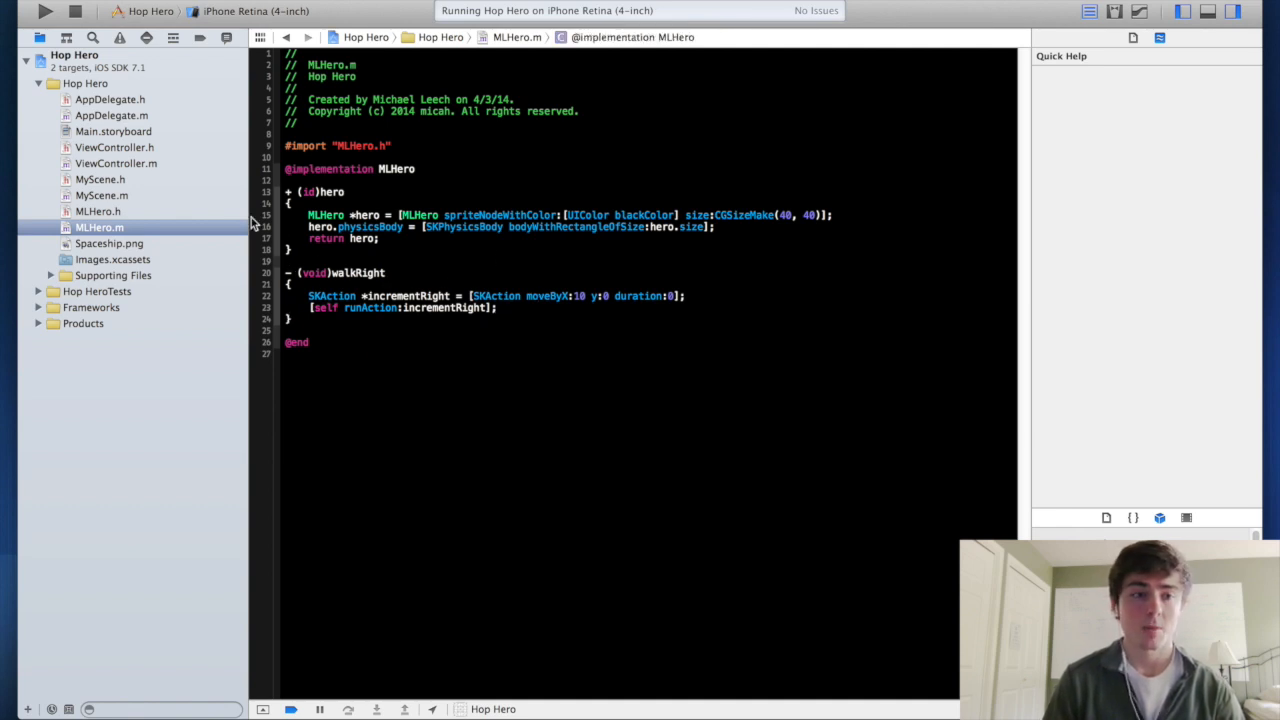
Open MyScene.m and place the cursor inside the empty touchesBegan:withEvent: method.
{"action": "left_click", "coordinate": [101, 195]}
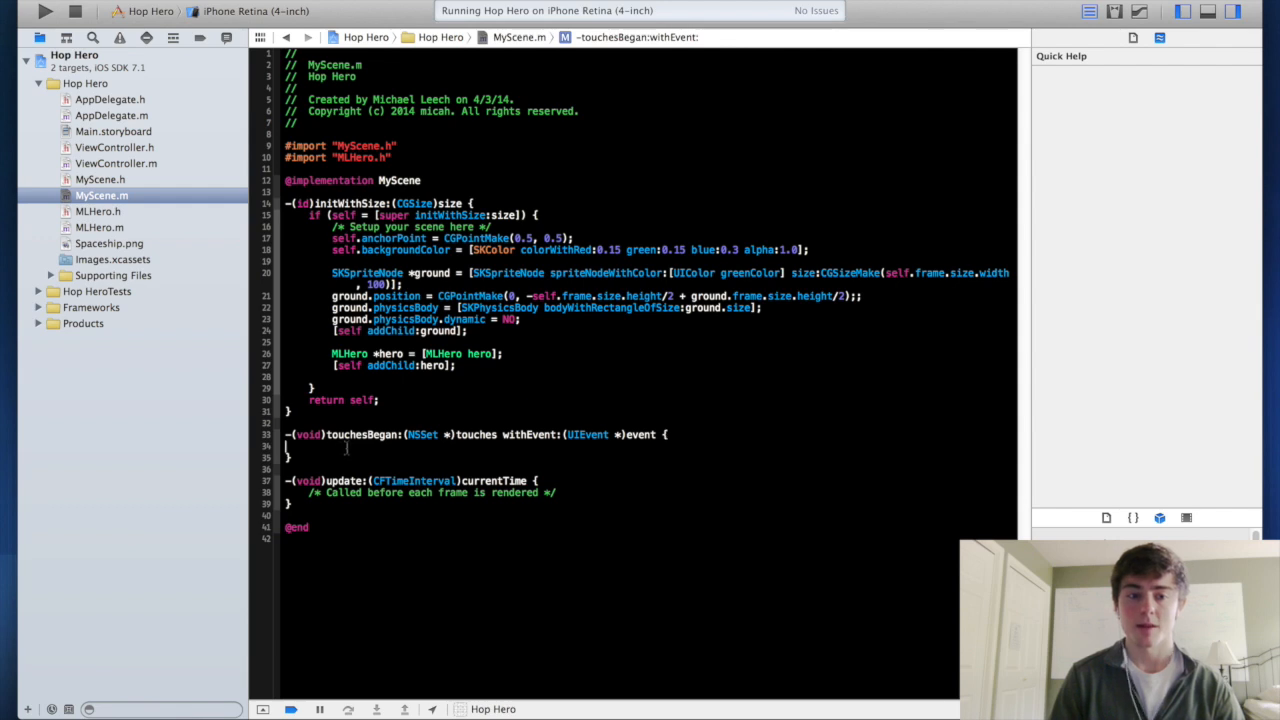
{"action": "double_click", "coordinate": [422, 434]}
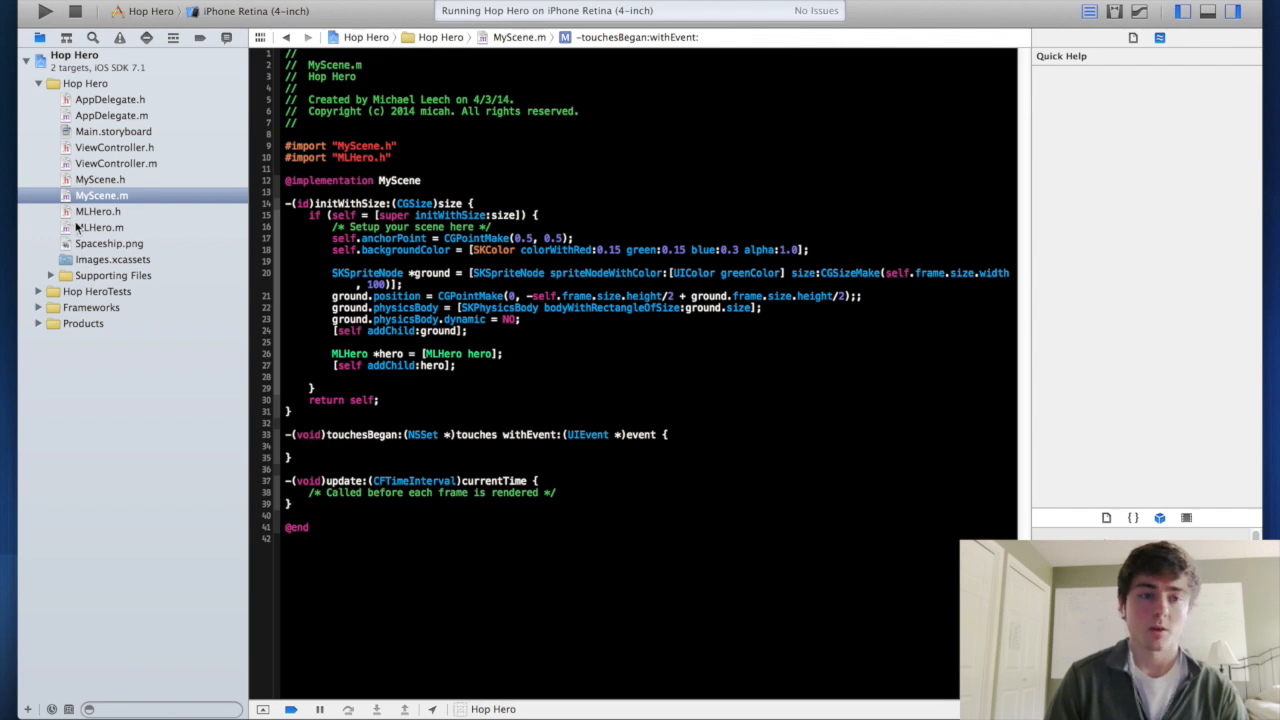
Add hero.name = @"hero" in MLHero.m's hero method, then return to MyScene.m.
{"action": "left_click", "coordinate": [97, 227]}
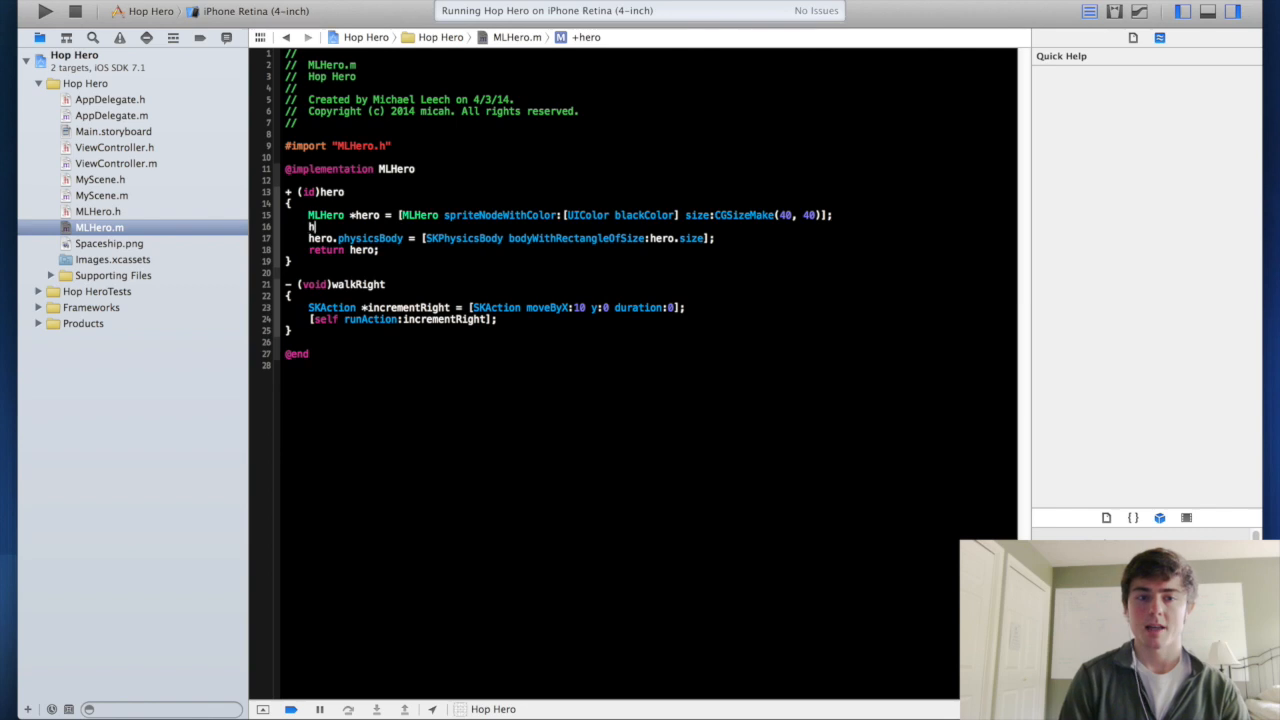
{"action": "type", "text": "ero.name = @\"hero\";"}
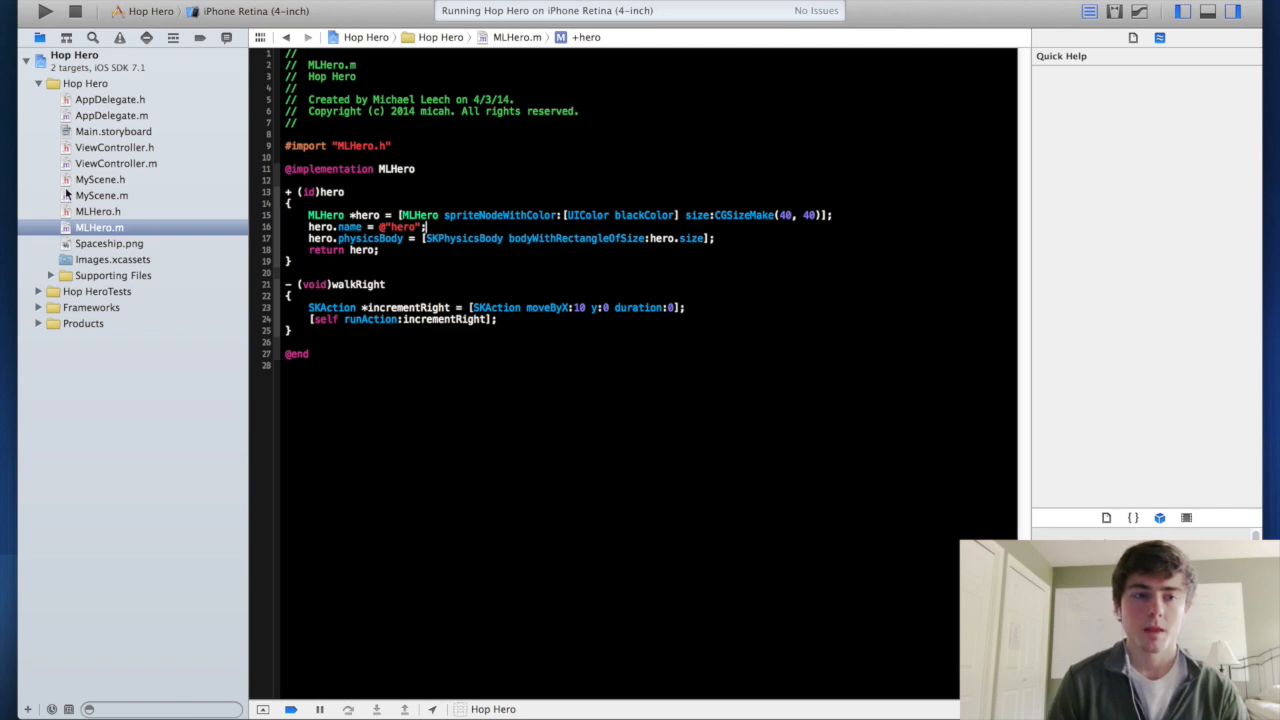
{"action": "left_click", "coordinate": [101, 195]}
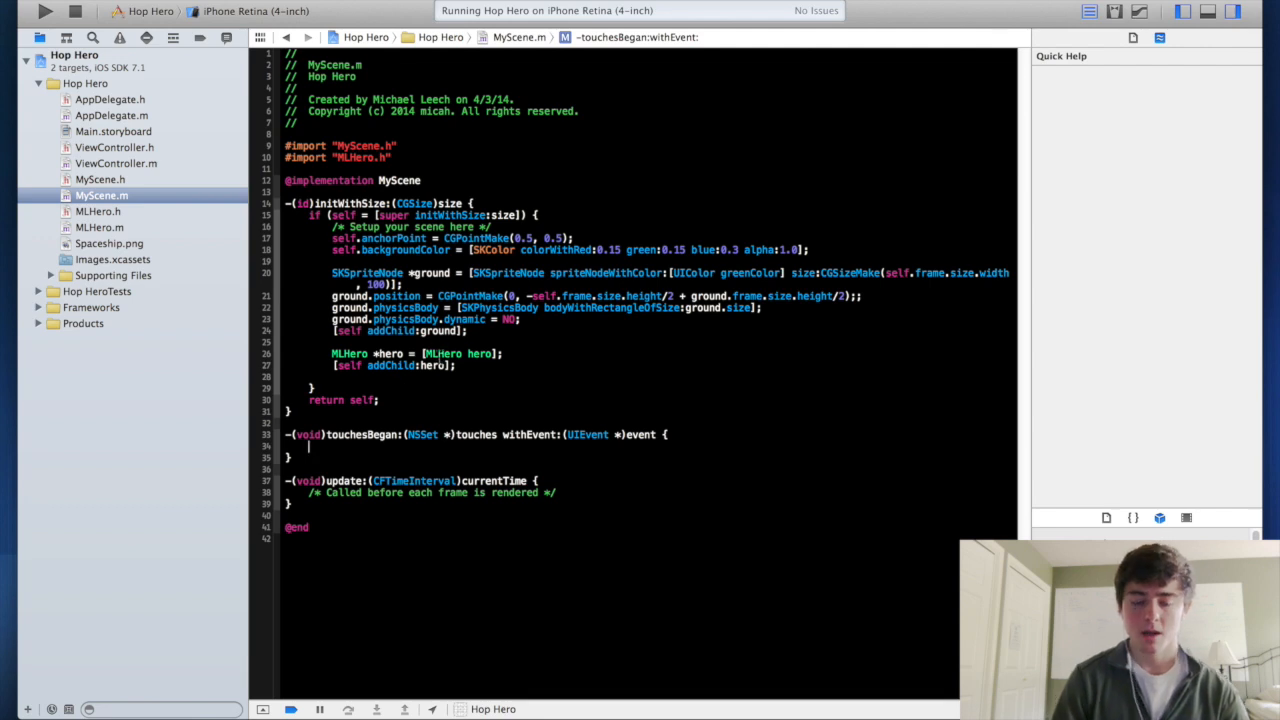
In touchesBegan, fetch the child node named "hero" as MLHero and call walkRight.
{"action": "type", "text": "MLHero *h"}
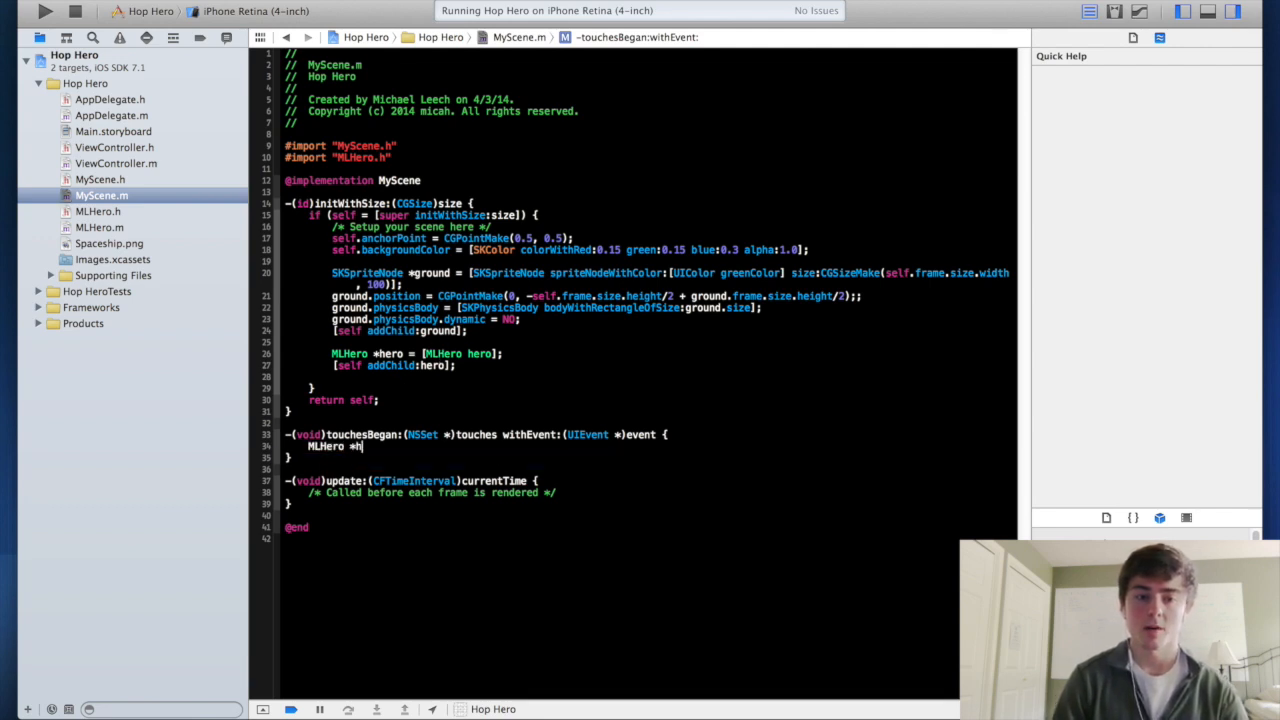
{"action": "type", "text": "ero = [self childNodeWithName:@"}
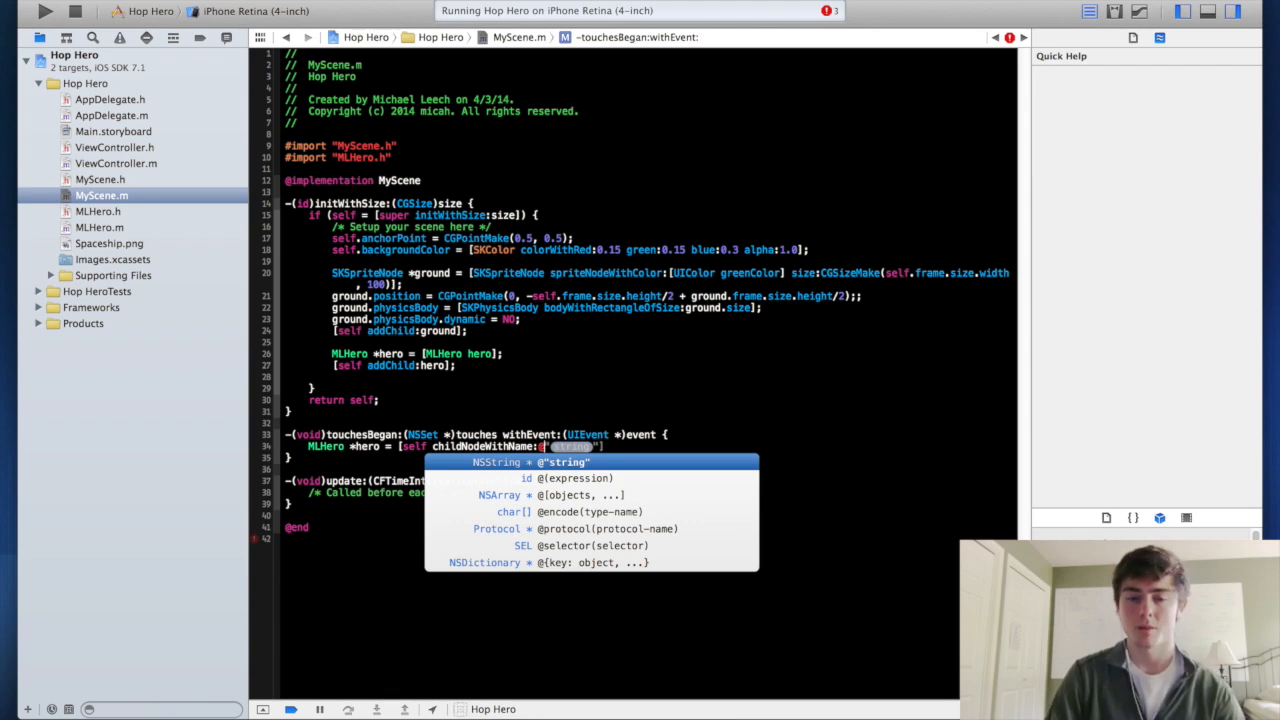
{"action": "type", "text": "hero\""}
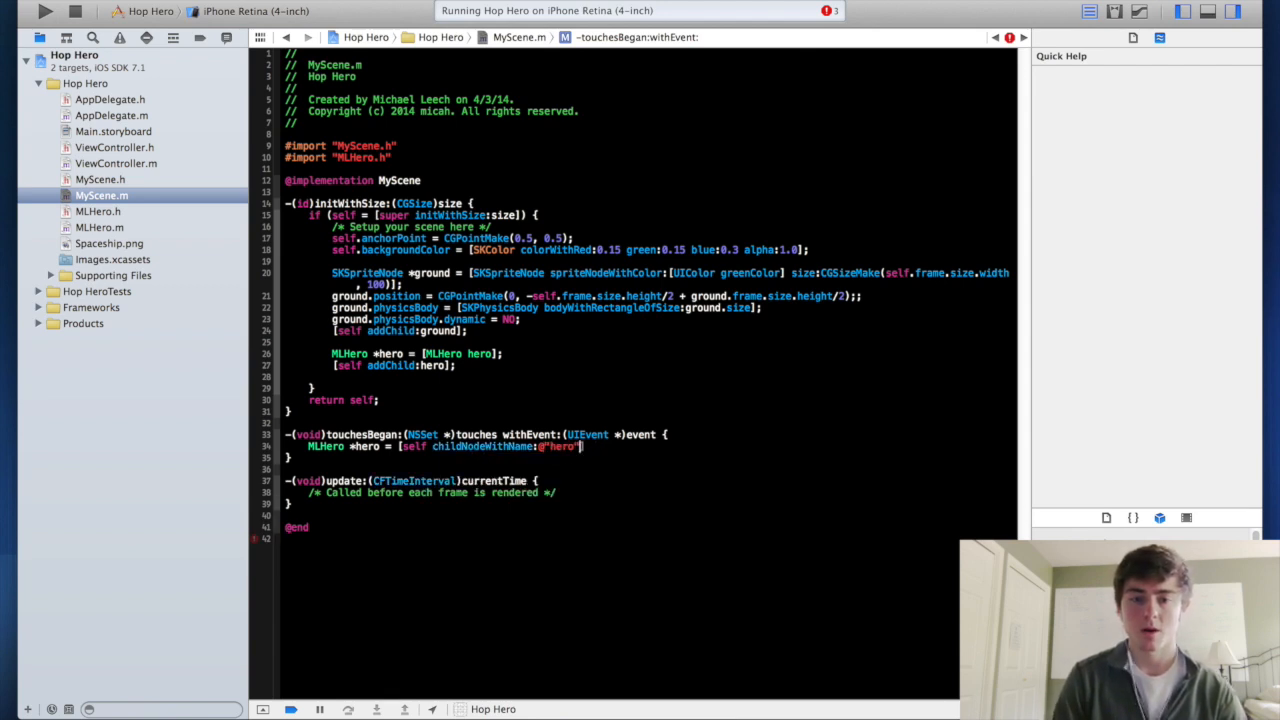
{"action": "type", "text": ";"}
{"action": "type", "text": "[hero walkRight];"}
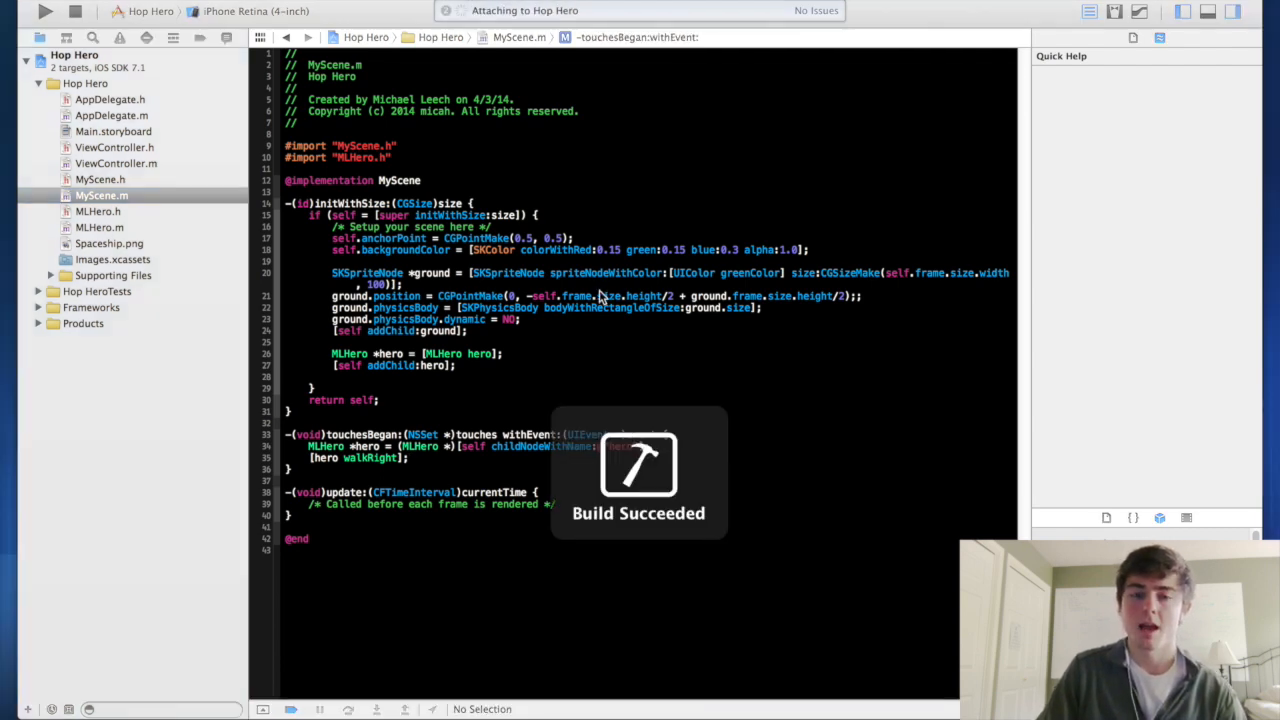
Bring the running Hop Hero simulator forward to test the hero stepping right.
{"action": "left_click", "coordinate": [45, 11]}
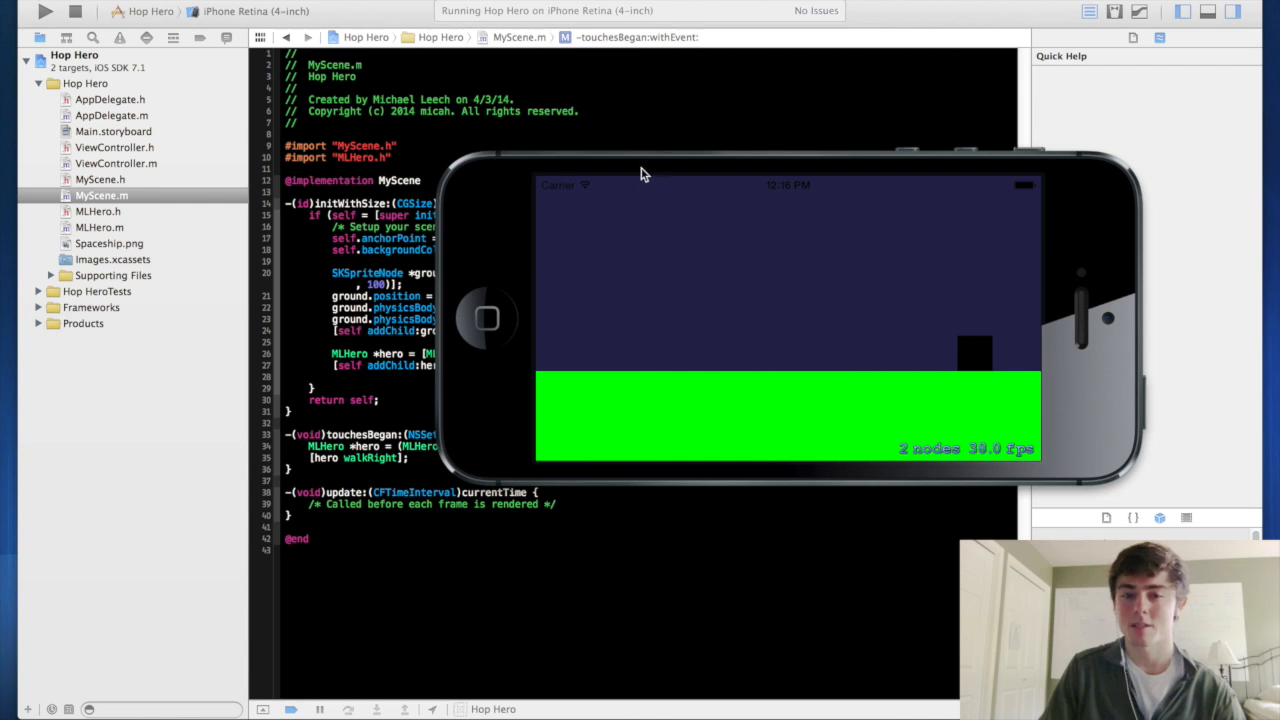
{"action": "mouse_move", "coordinate": [855, 268]}
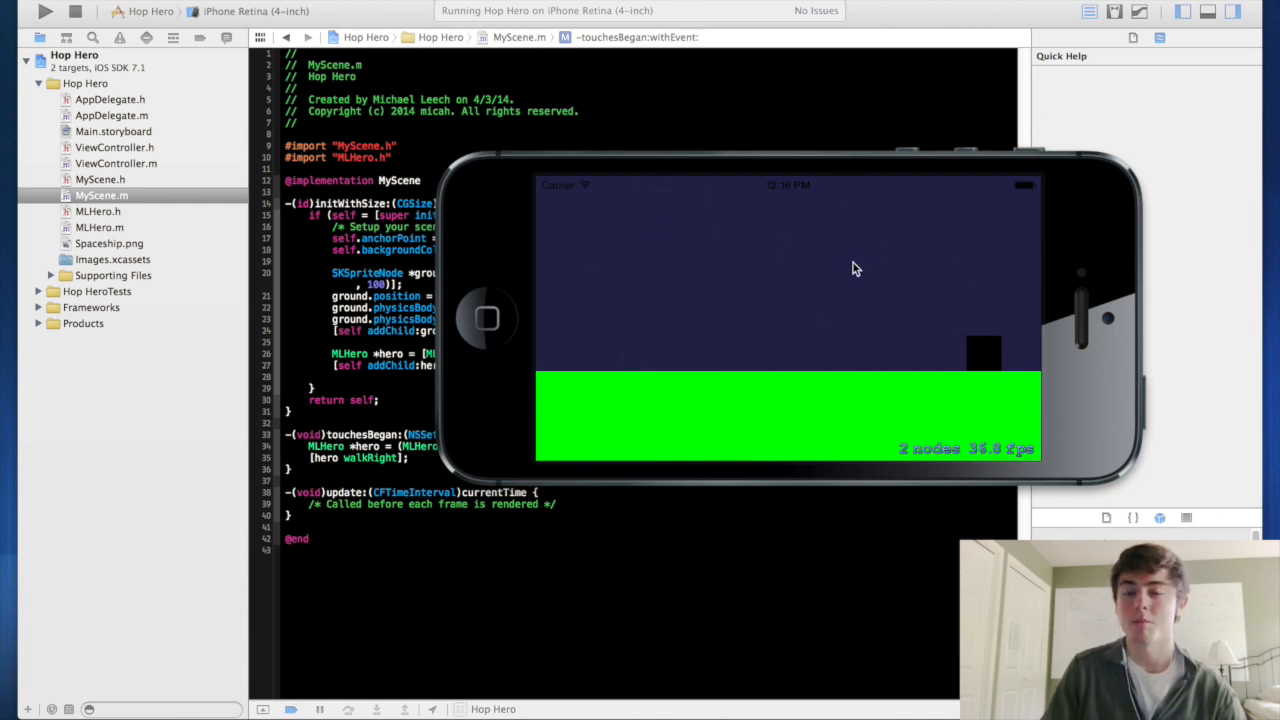